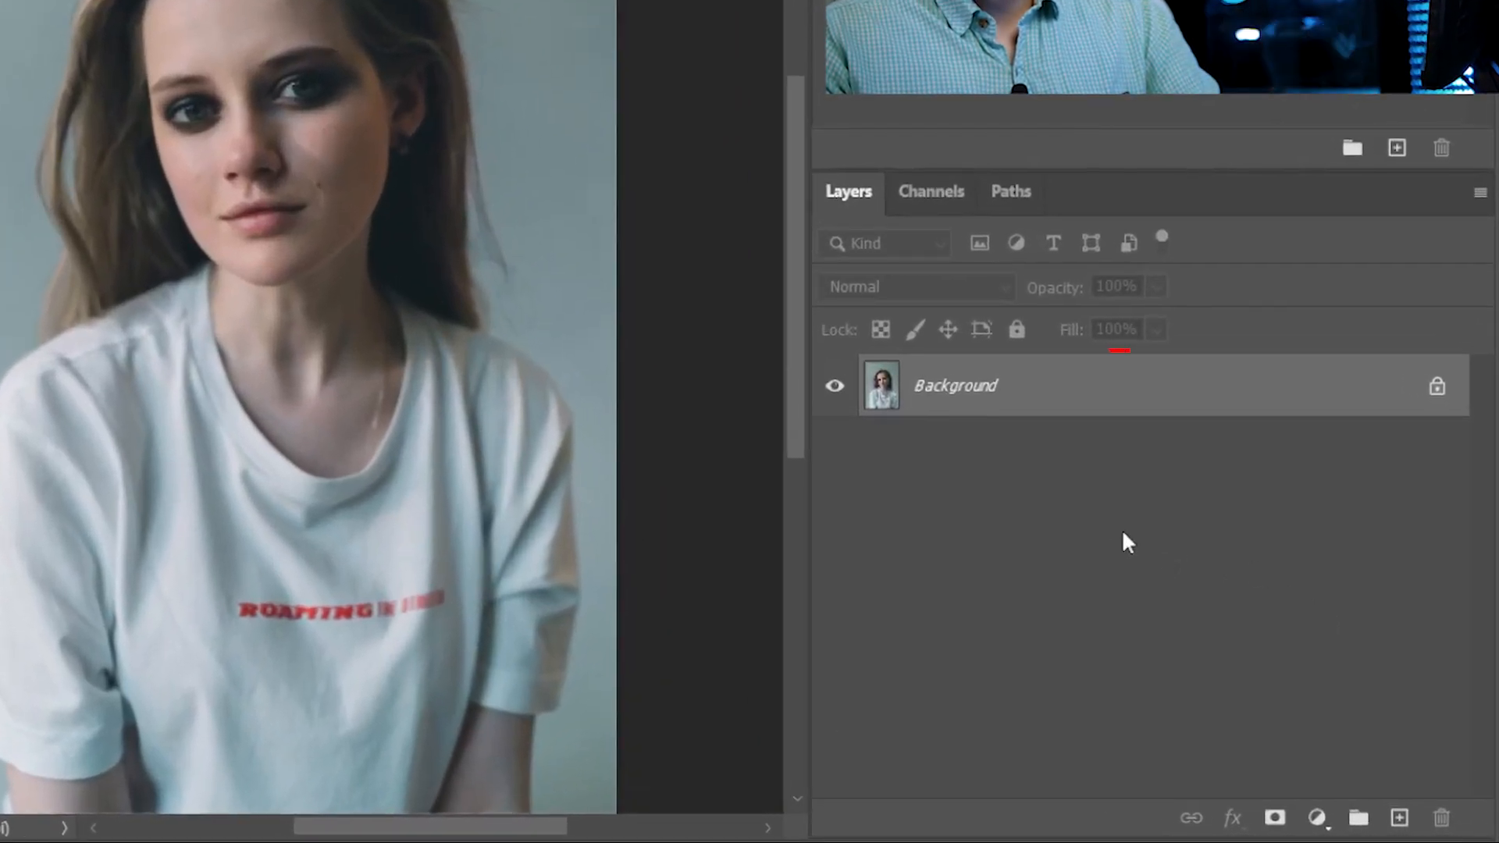
# - Duplicate the portrait's Background layer with Ctrl+J
pyautogui.click(956, 385)
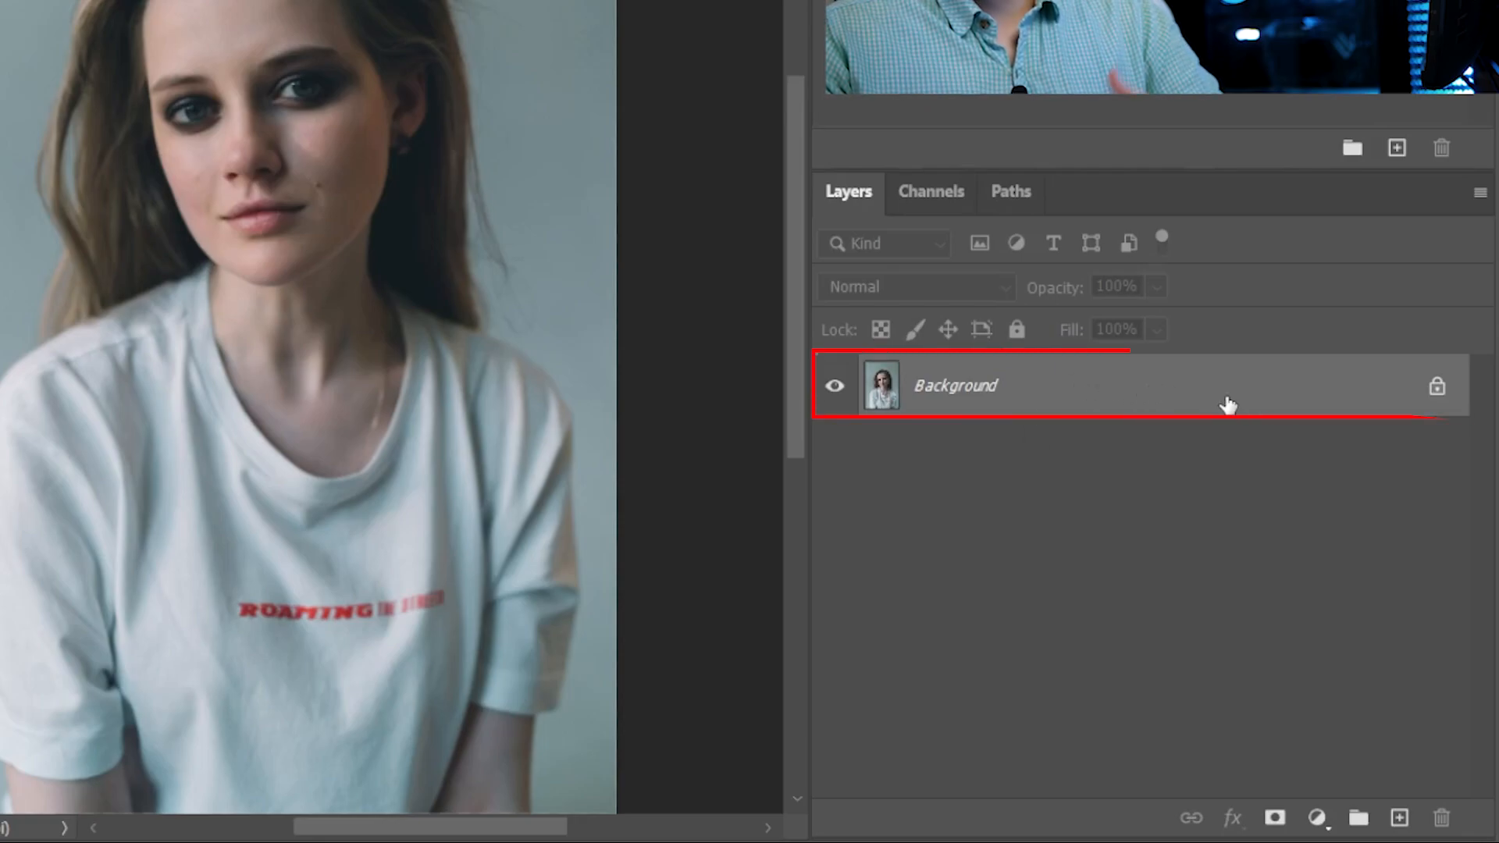
pyautogui.press('ctrl+j')
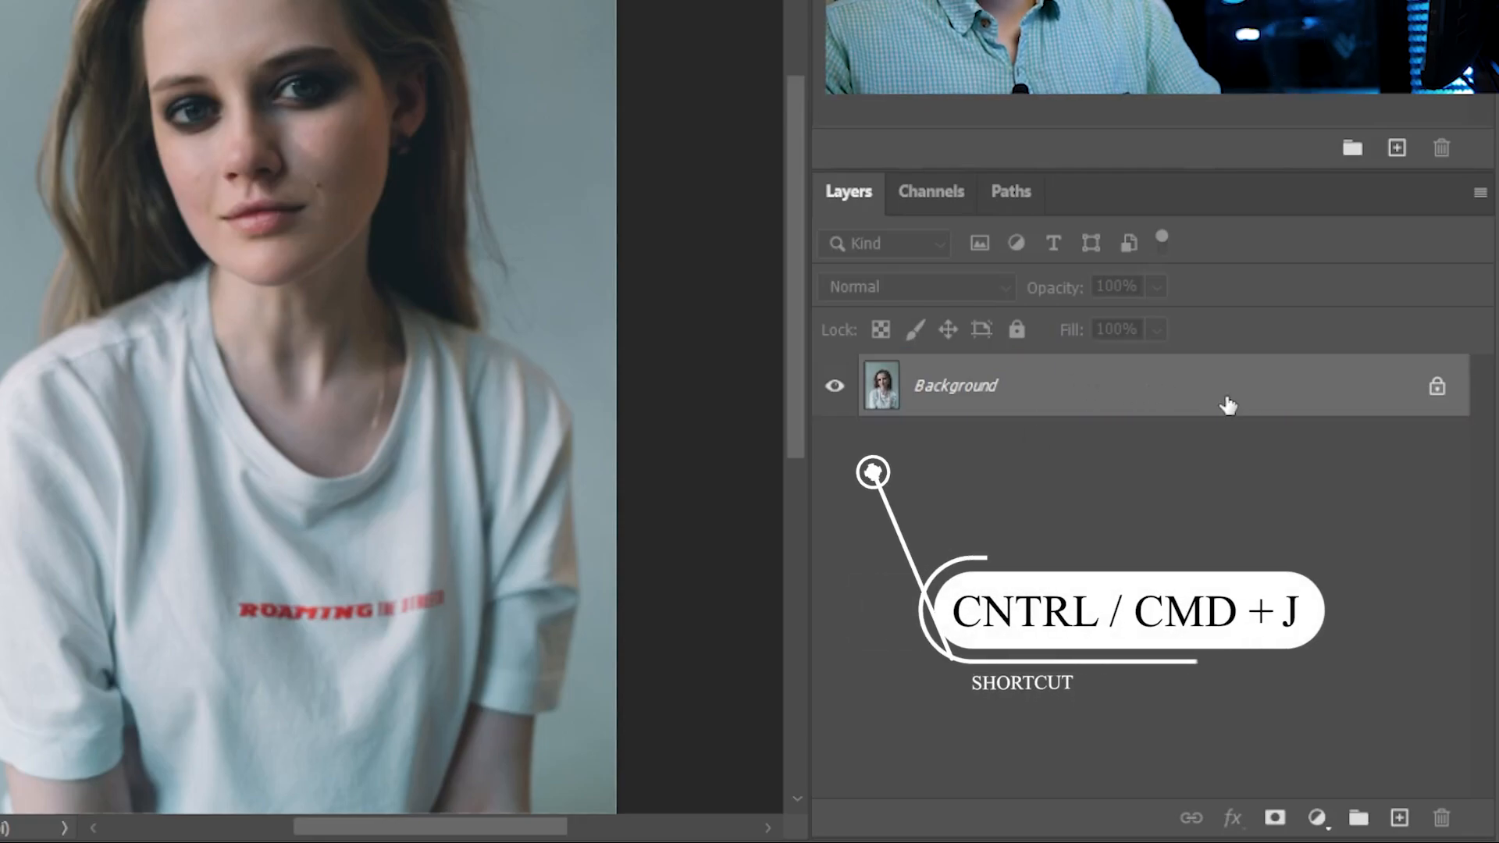
pyautogui.press('ctrl+j')
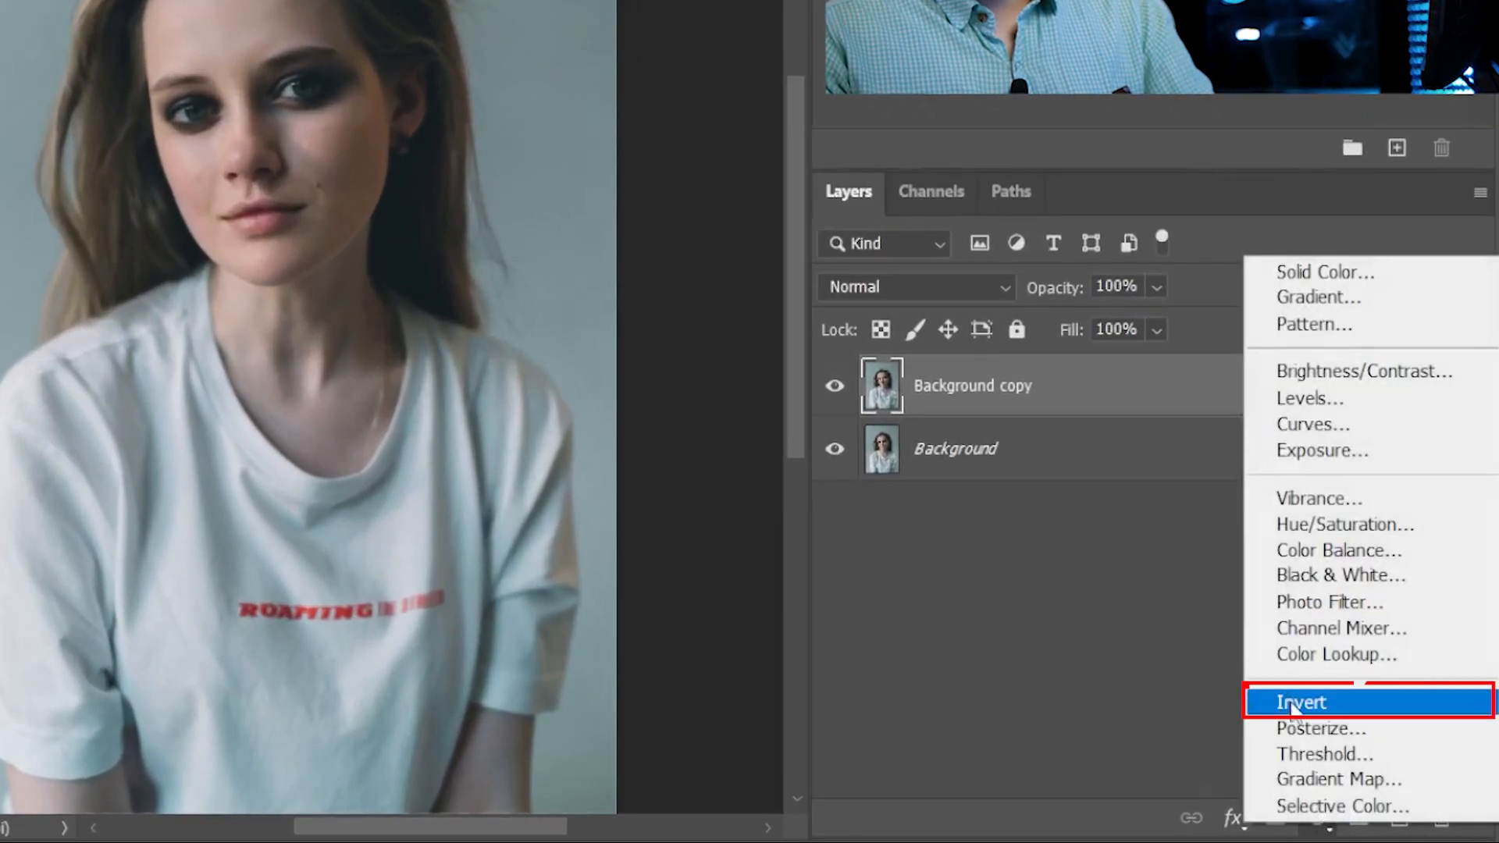
# - Invert the duplicated Background copy layer with Ctrl+I
pyautogui.click(1300, 702)
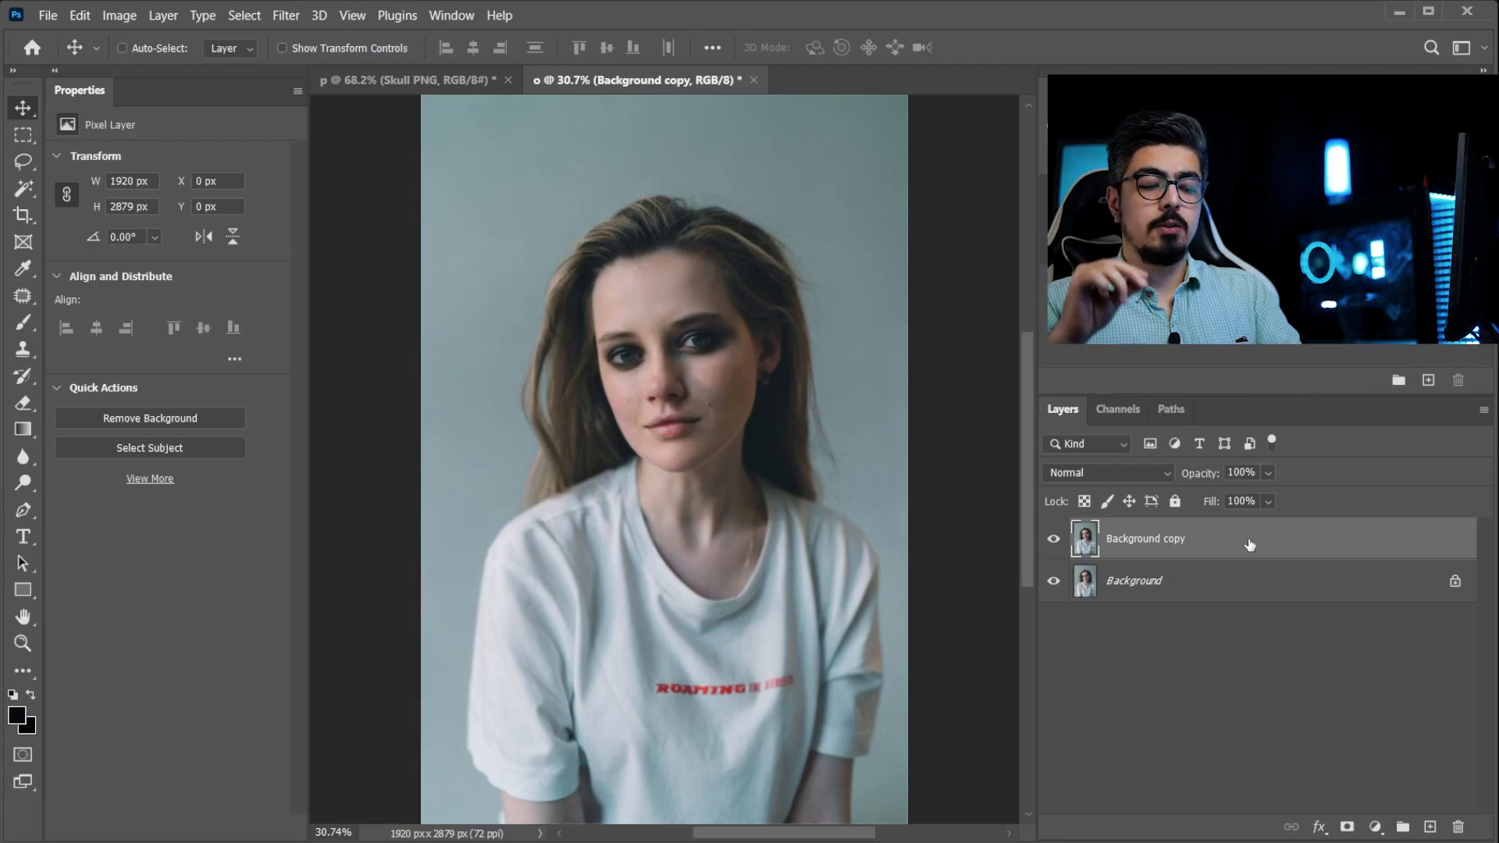
pyautogui.press('ctrl+i')
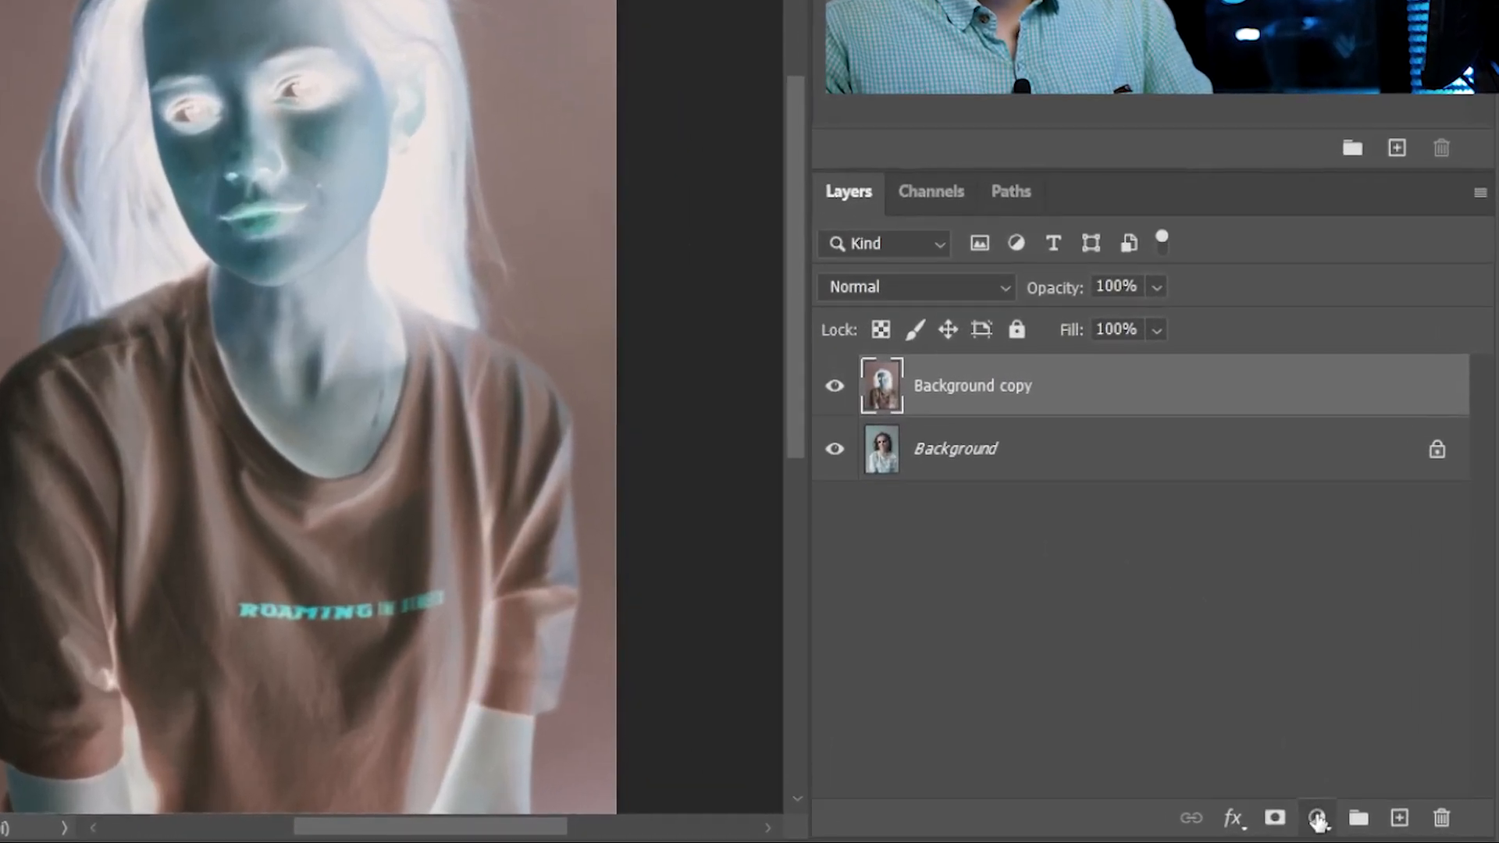
pyautogui.click(1316, 819)
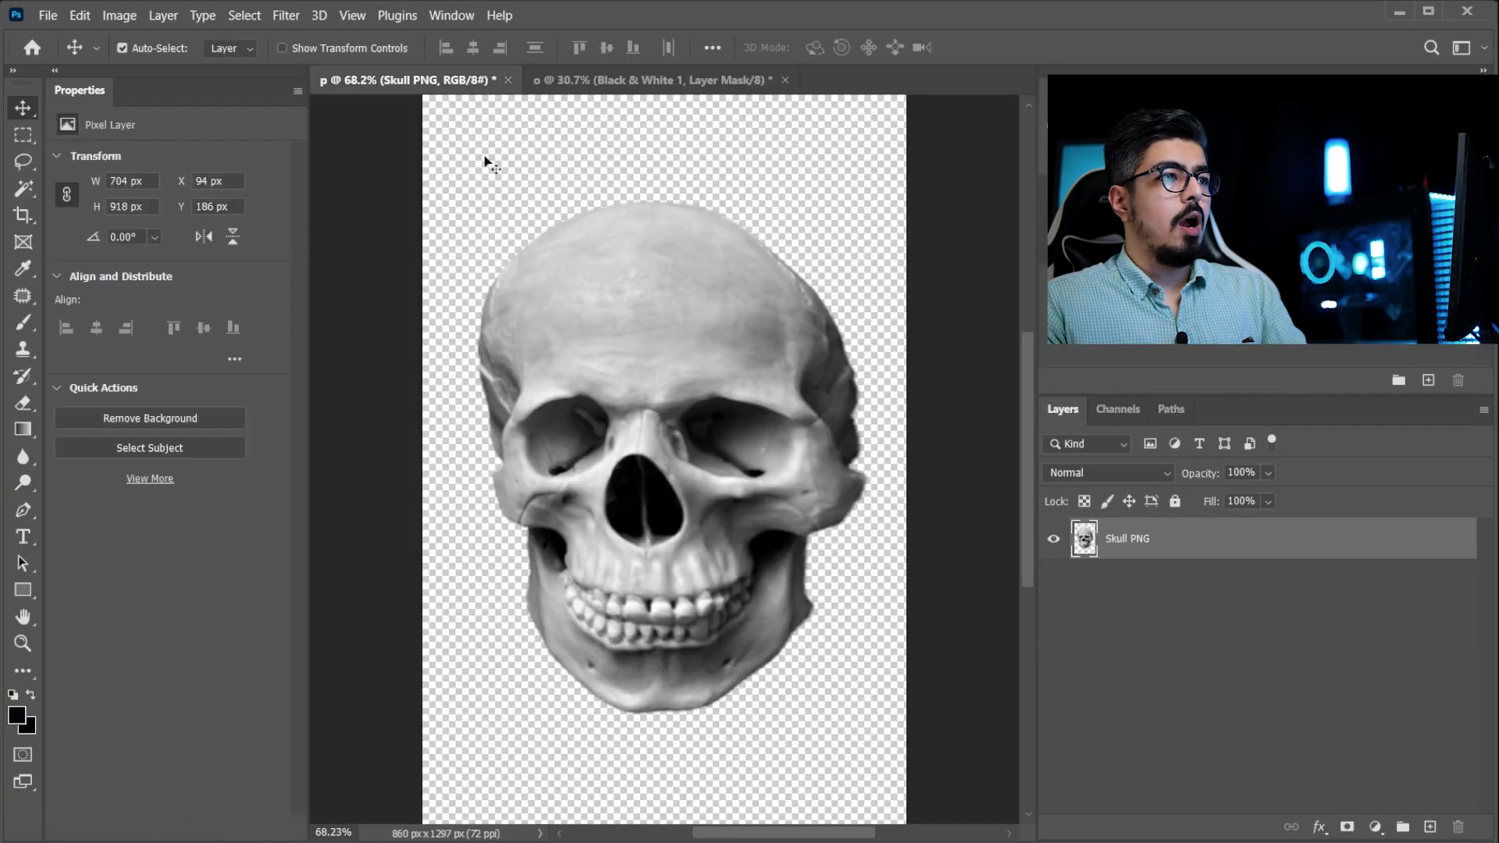
# - Drag the skull image from the Skull PNG tab onto the portrait's face
pyautogui.click(655, 81)
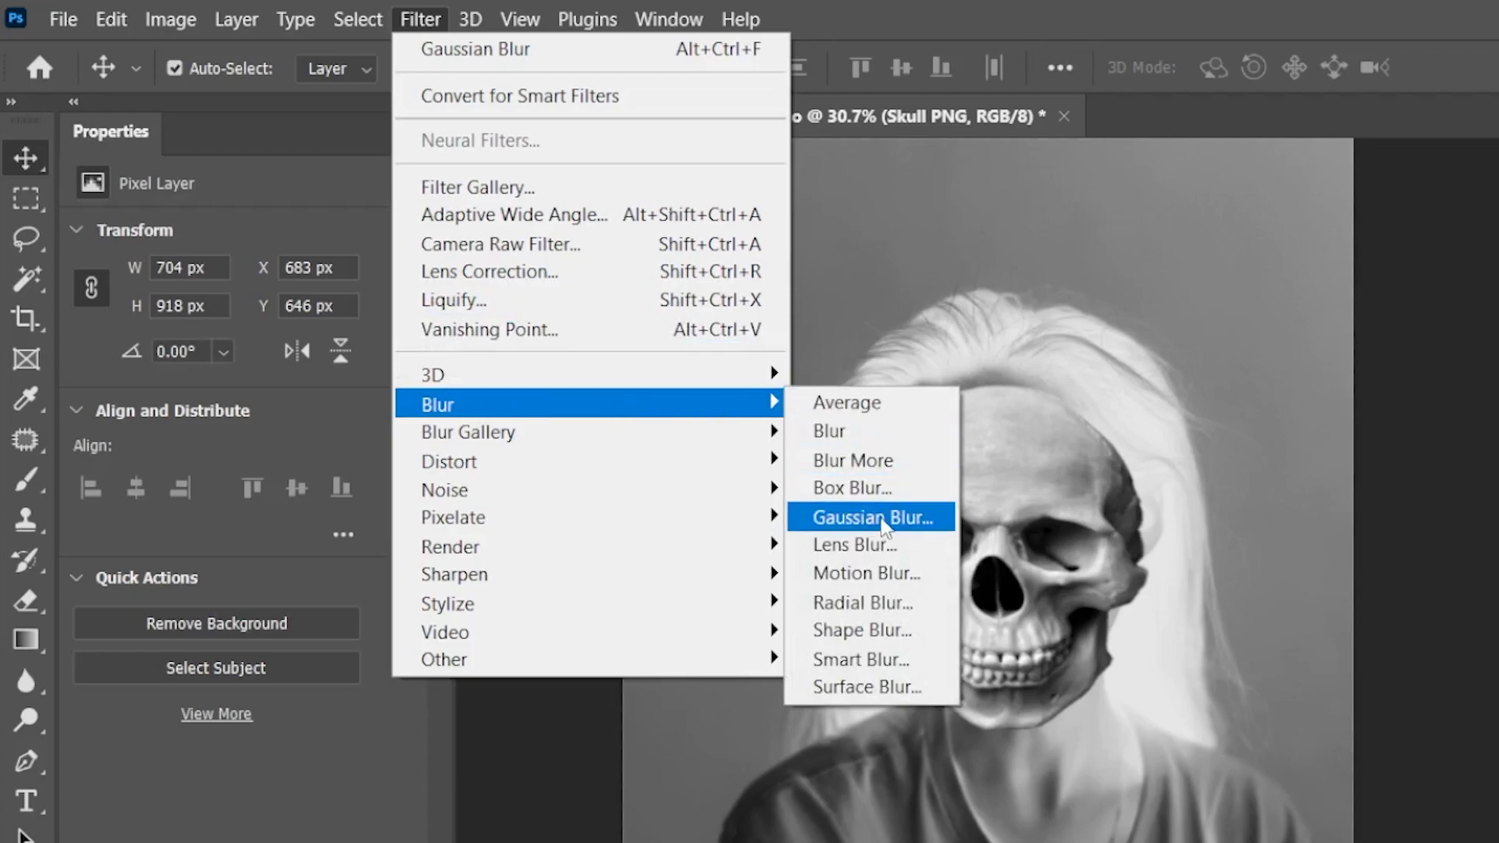
# - Apply a Gaussian Blur with a 1-pixel radius to the skull
pyautogui.click(869, 516)
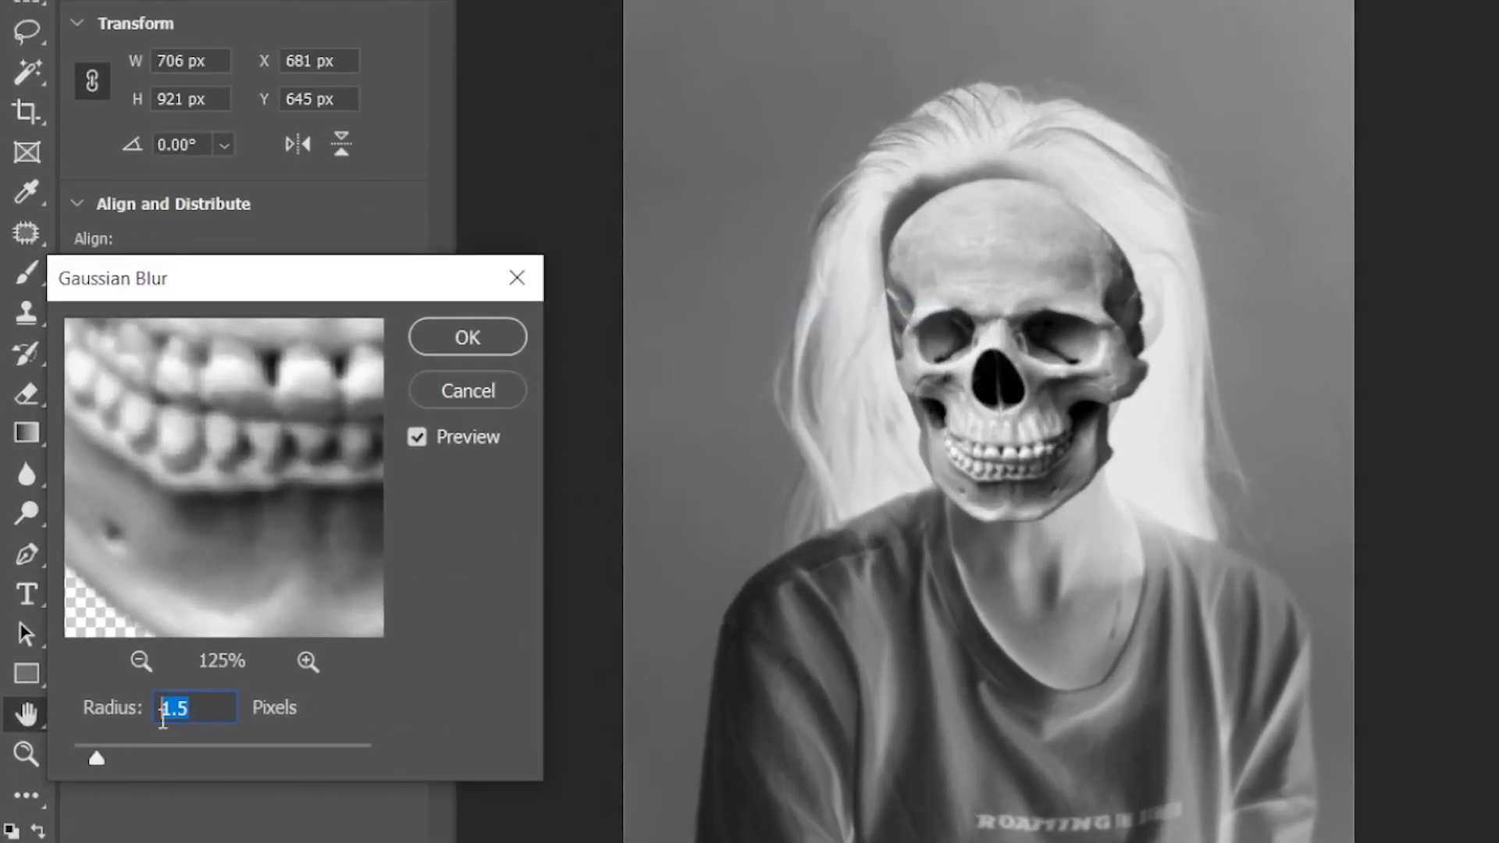
pyautogui.write('1')
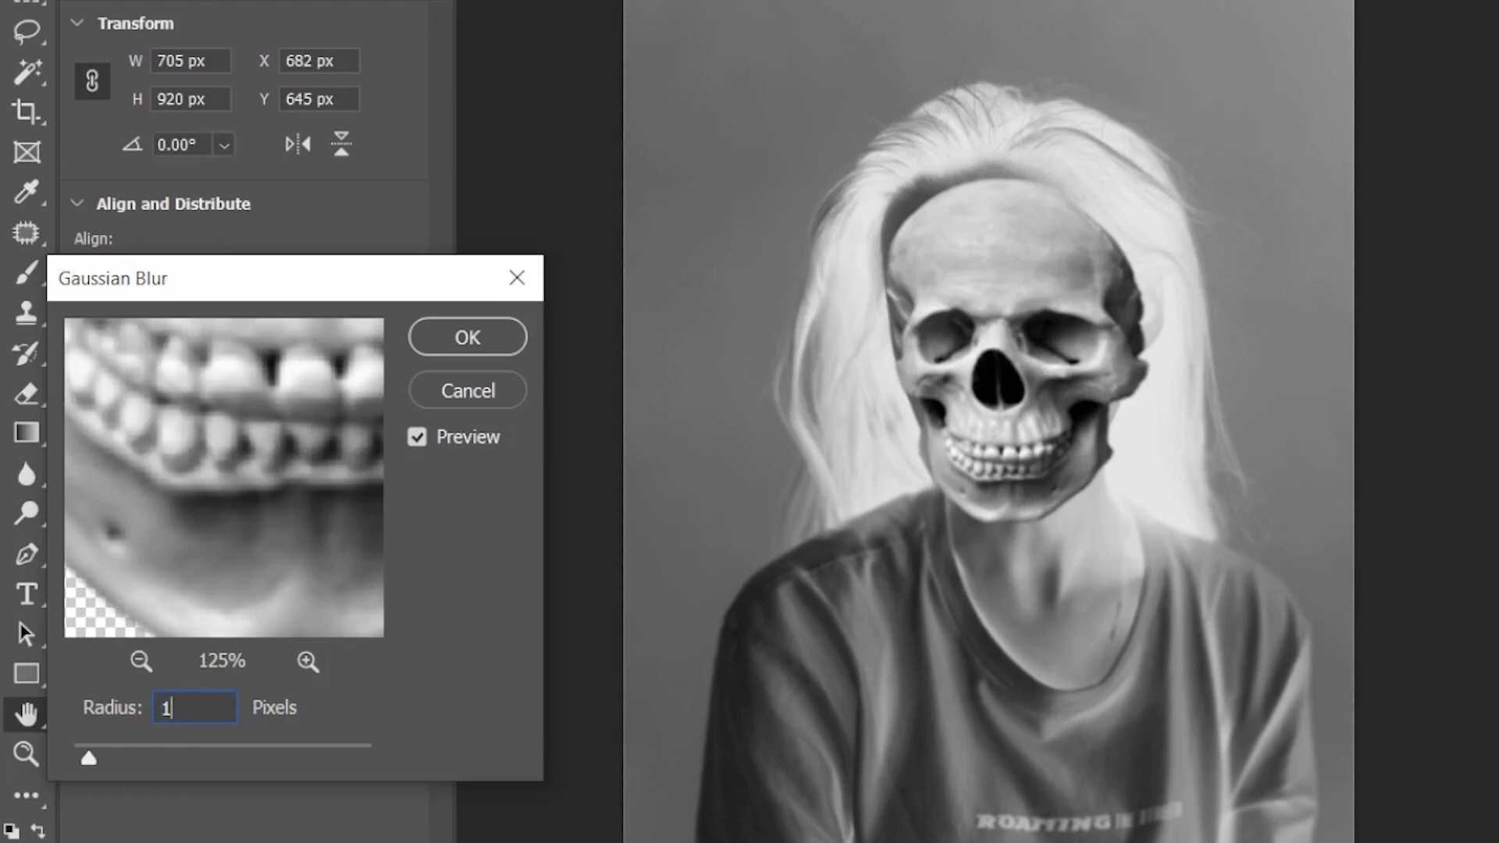
pyautogui.click(466, 336)
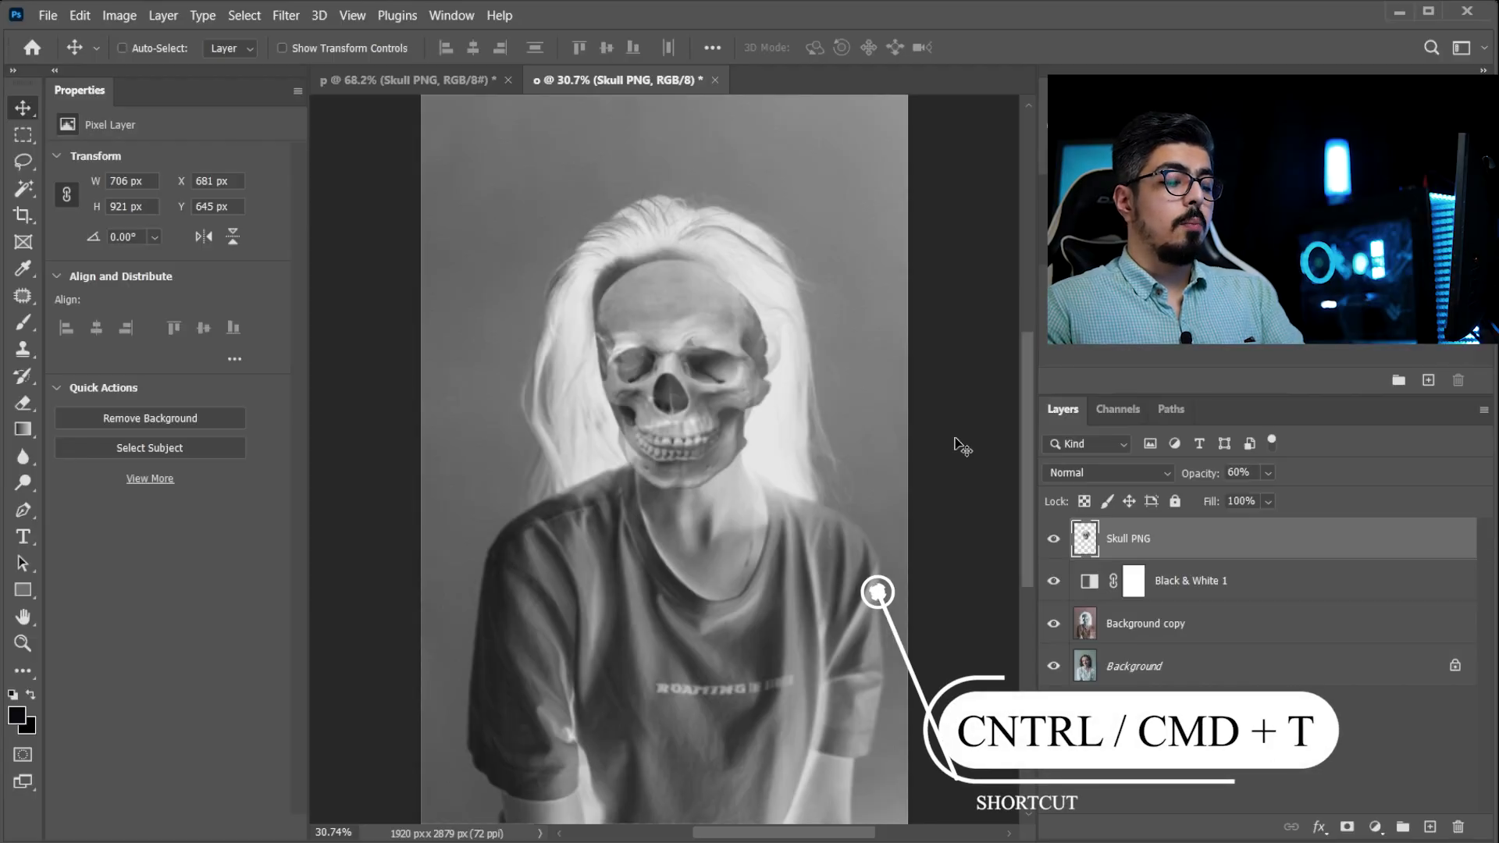
# - Enlarge and shift the skull upward over the face, then invert its colours
pyautogui.press('ctrl+t')
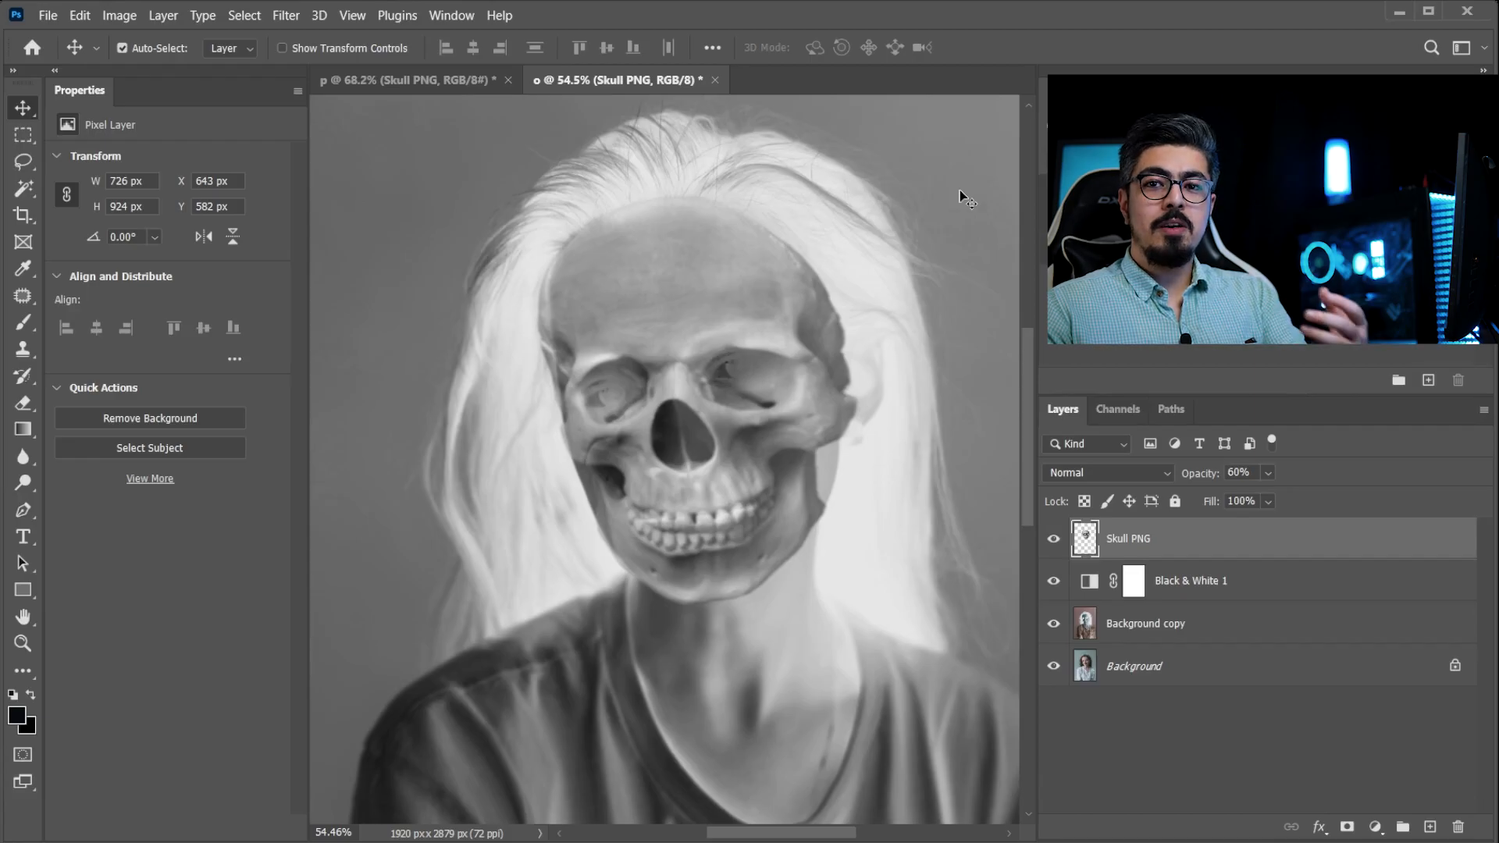
pyautogui.press('ctrl+i')
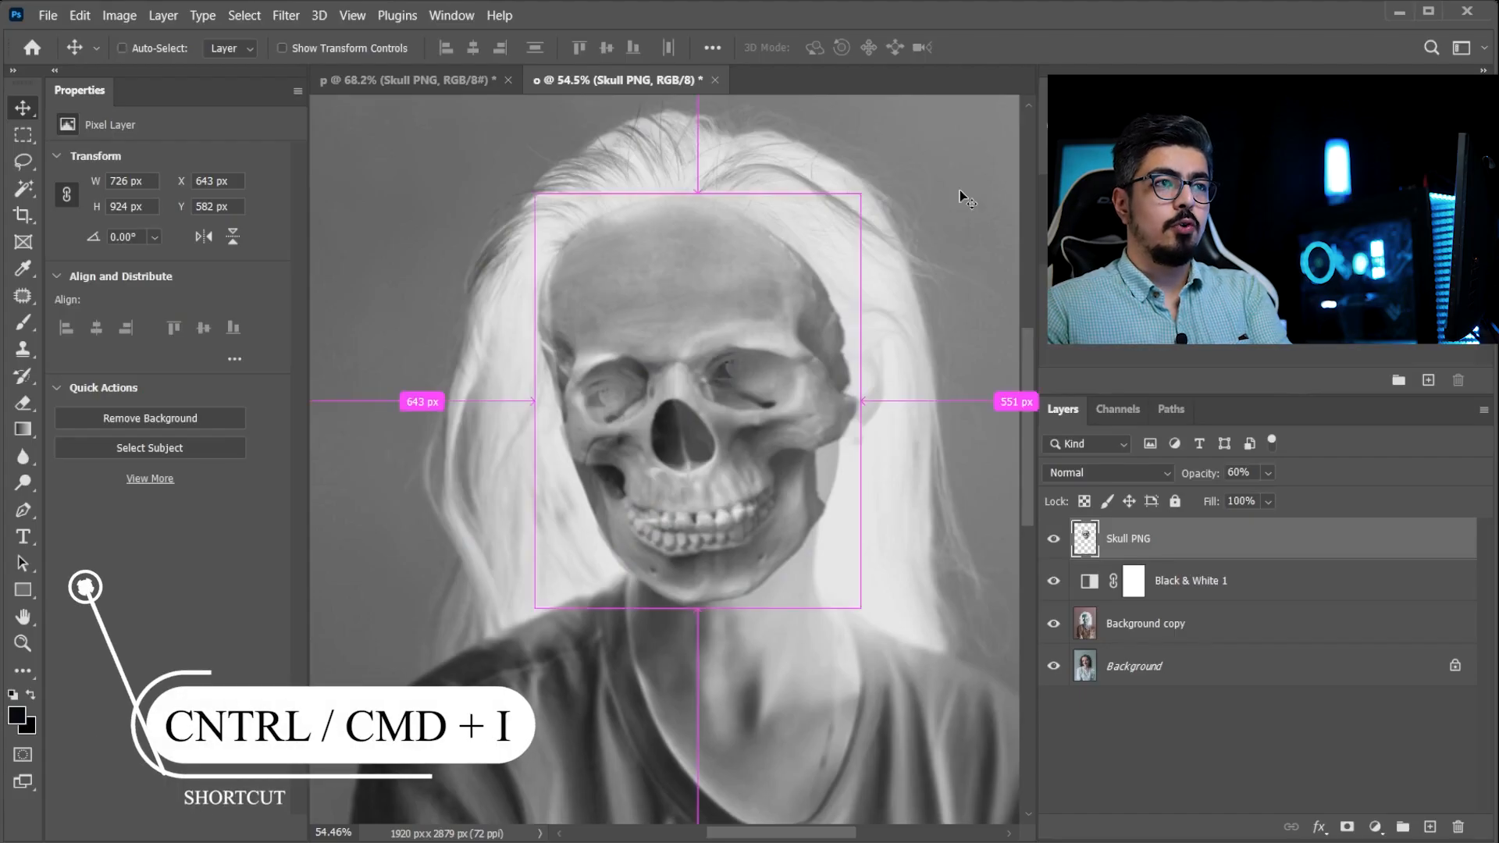
pyautogui.press('ctrl+i')
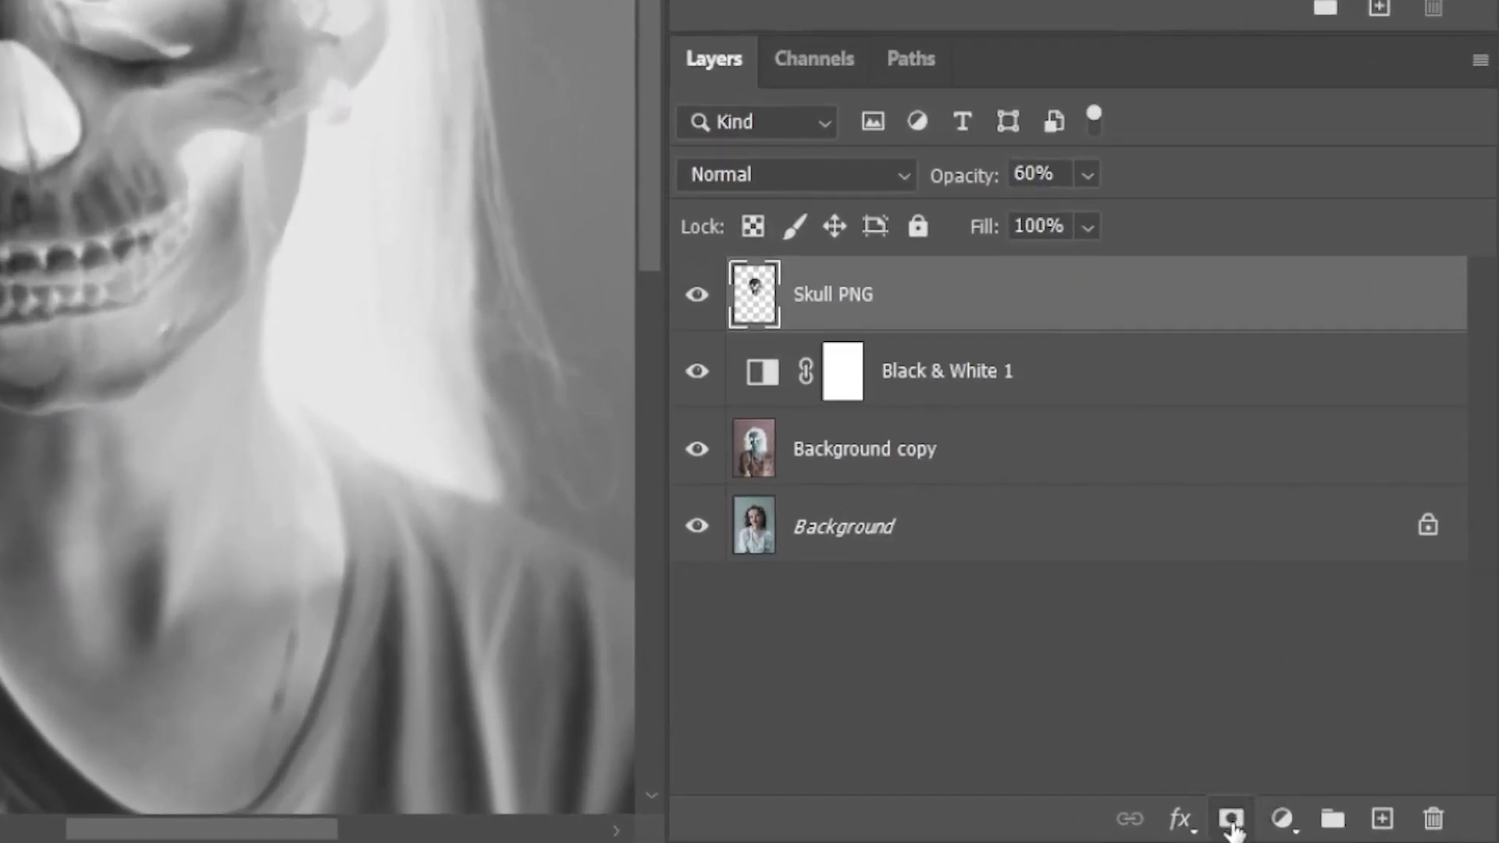
# - Add a layer mask to the skull and paint out its outer edges
pyautogui.click(1231, 819)
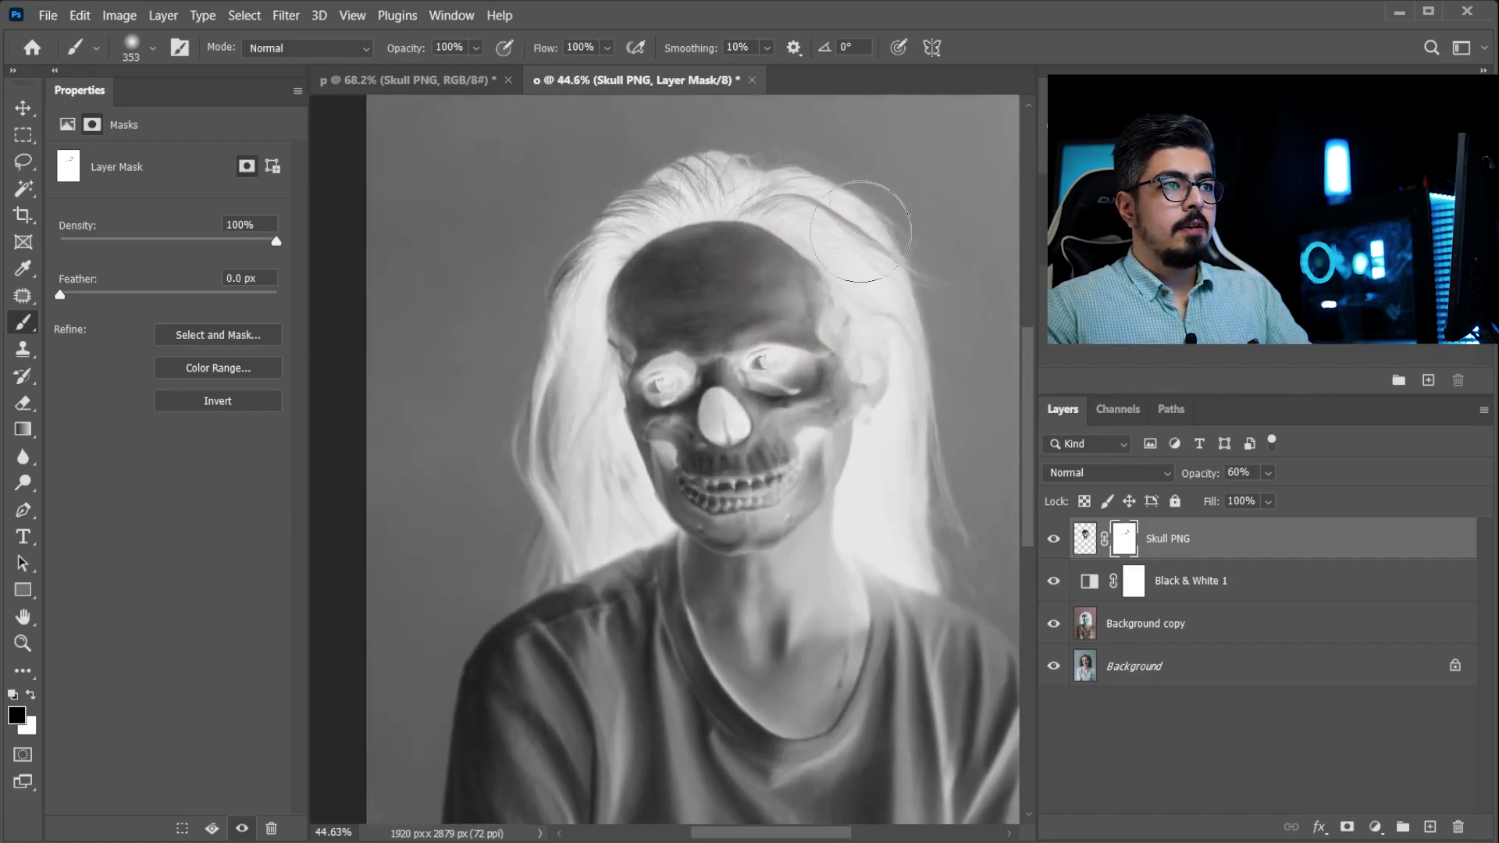
pyautogui.moveTo(860, 234); pyautogui.dragTo(549, 320)
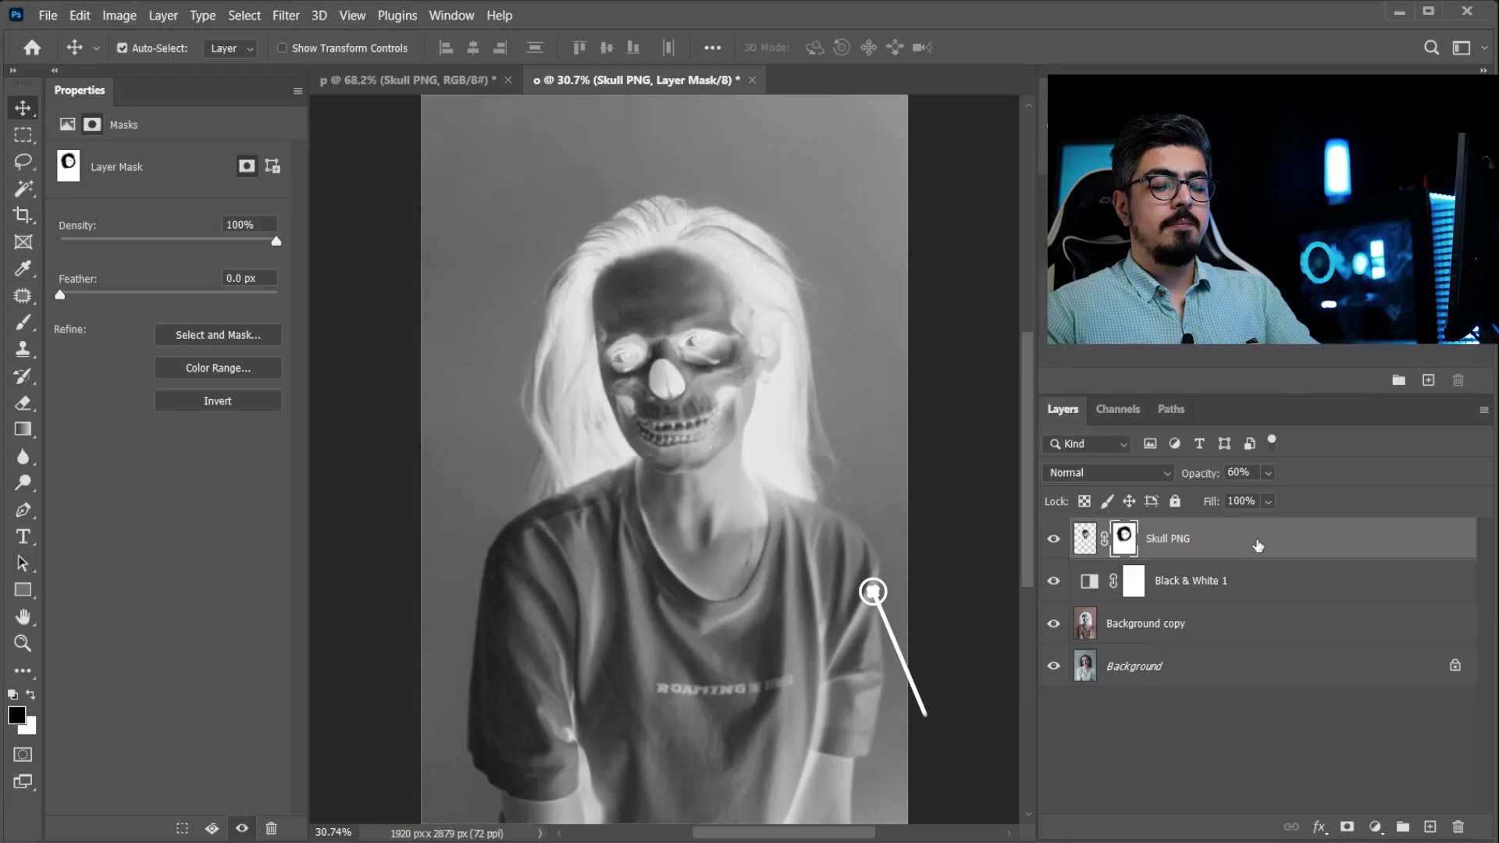
# - Duplicate the masked Skull PNG layer and set the copy to Multiply at 49% opacity
pyautogui.press('ctrl+j')
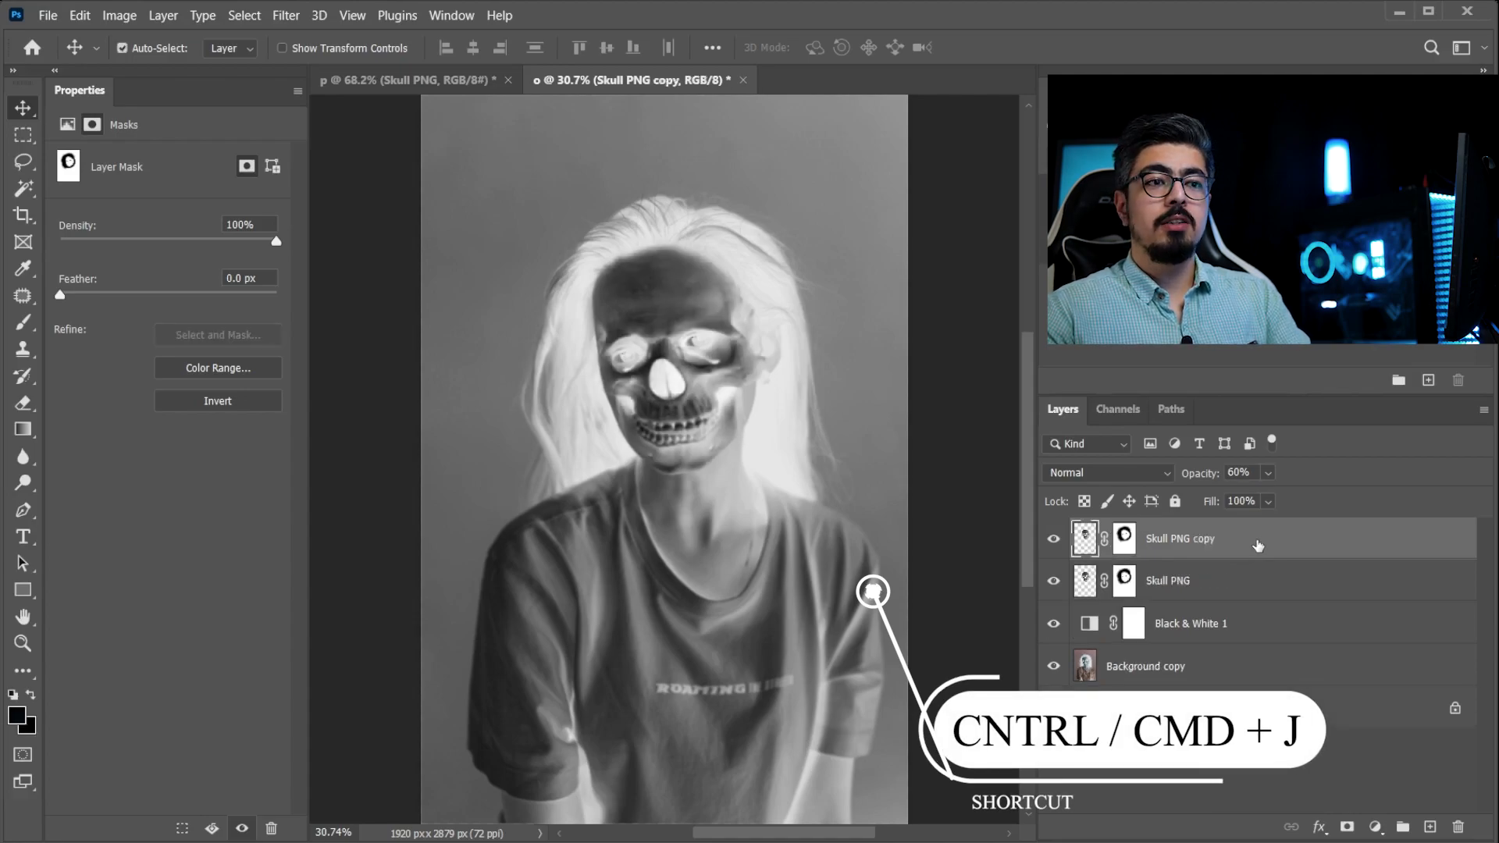
pyautogui.click(1109, 472)
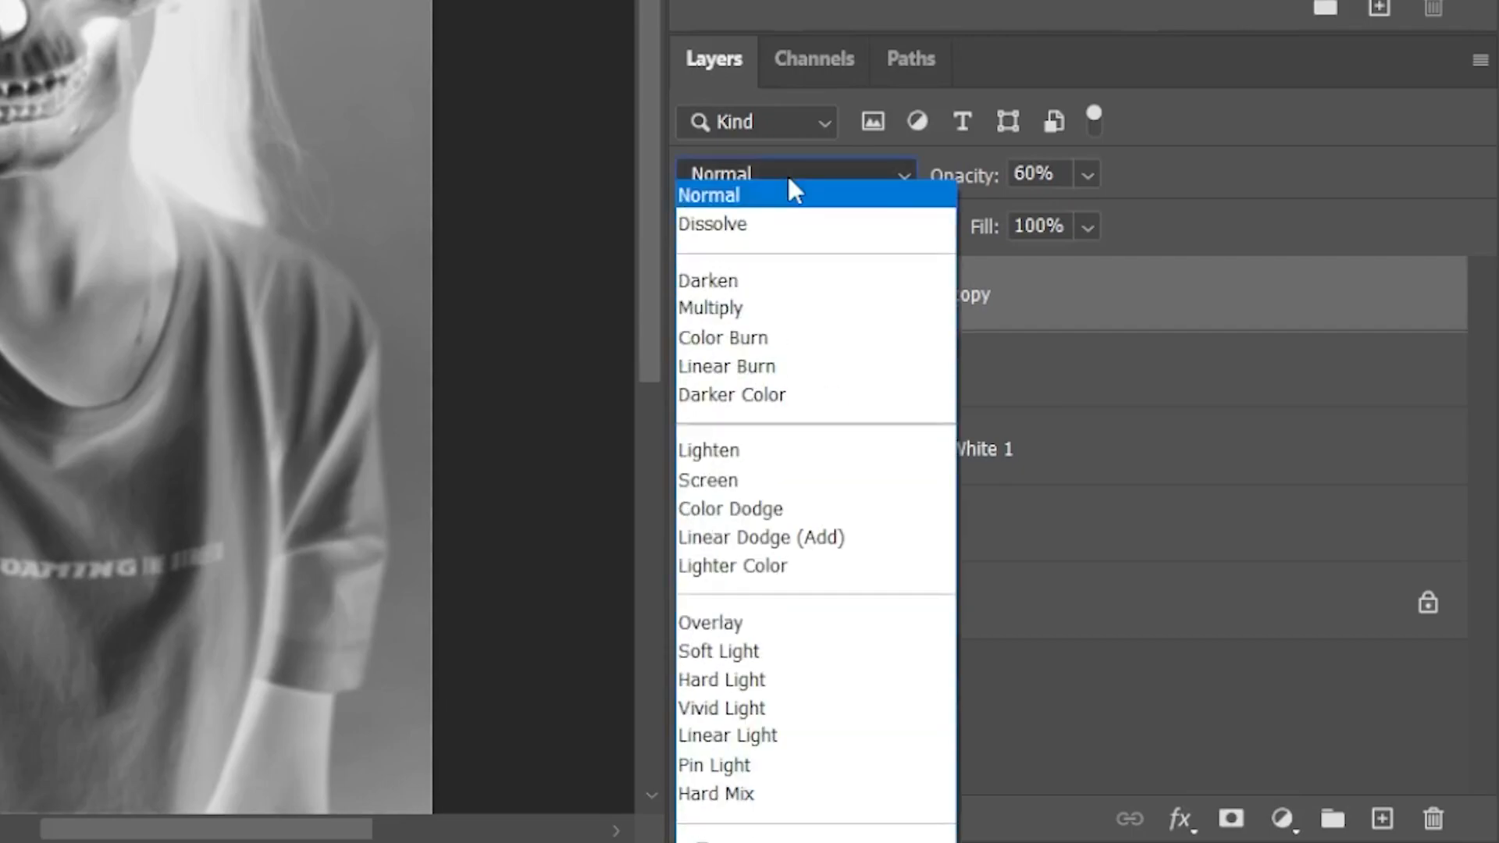
pyautogui.click(710, 307)
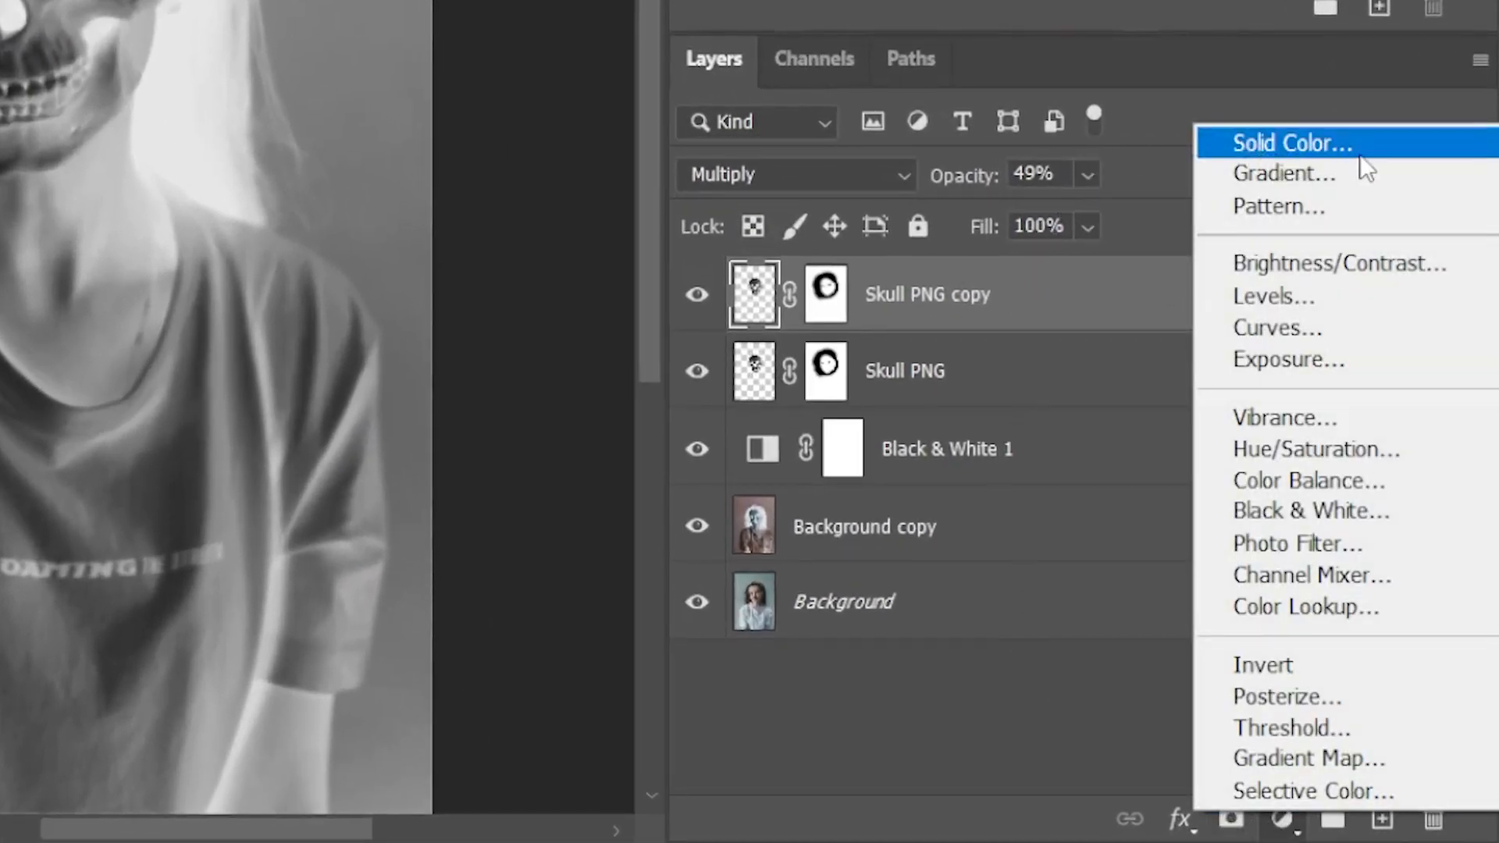
# - Add a Solid Color fill of #286e87 blended as Hard Light
pyautogui.click(1291, 142)
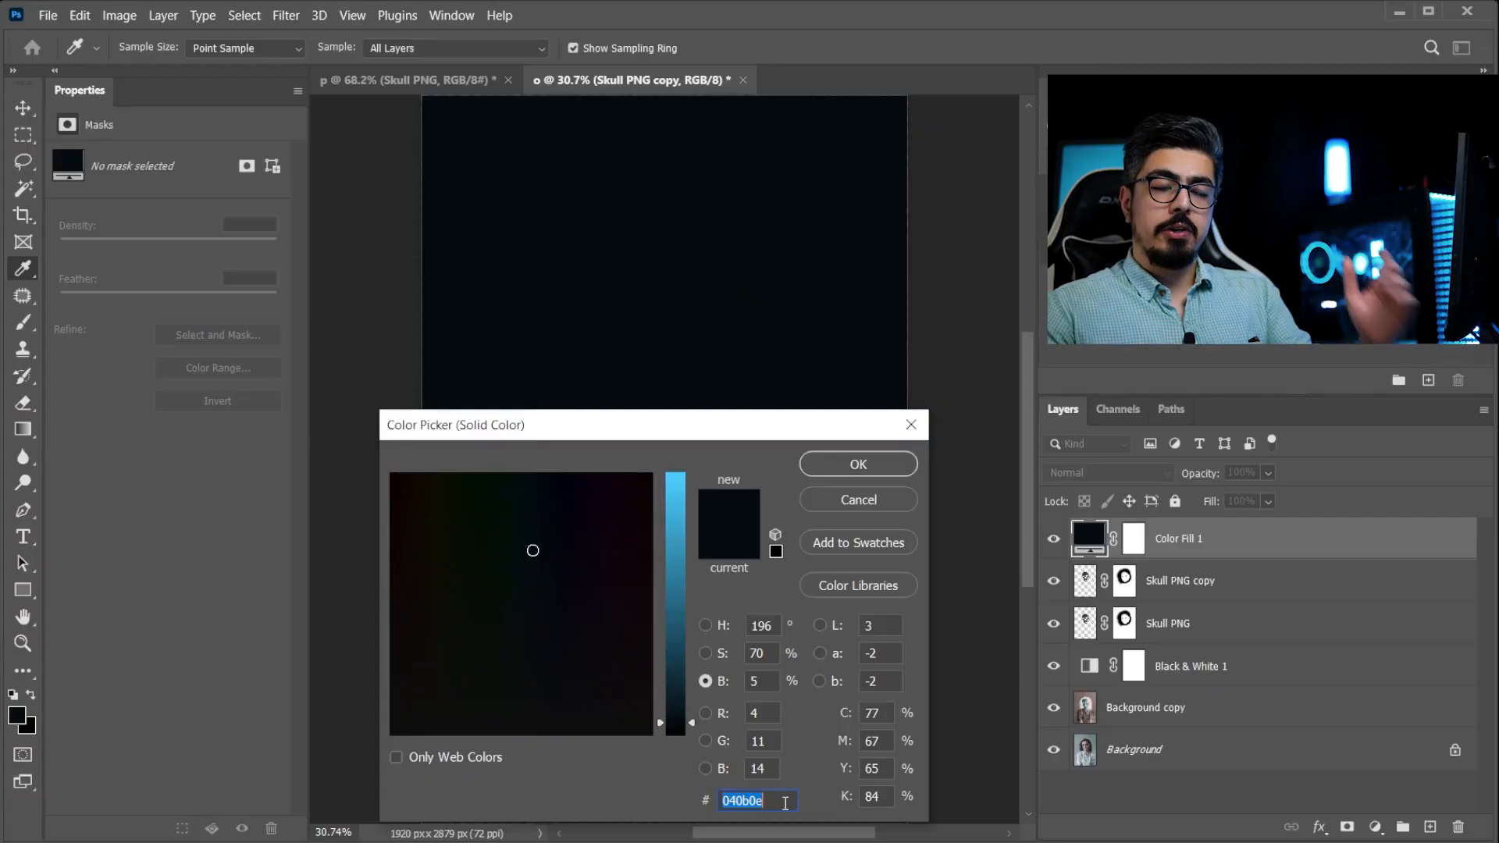
pyautogui.write('286e87')
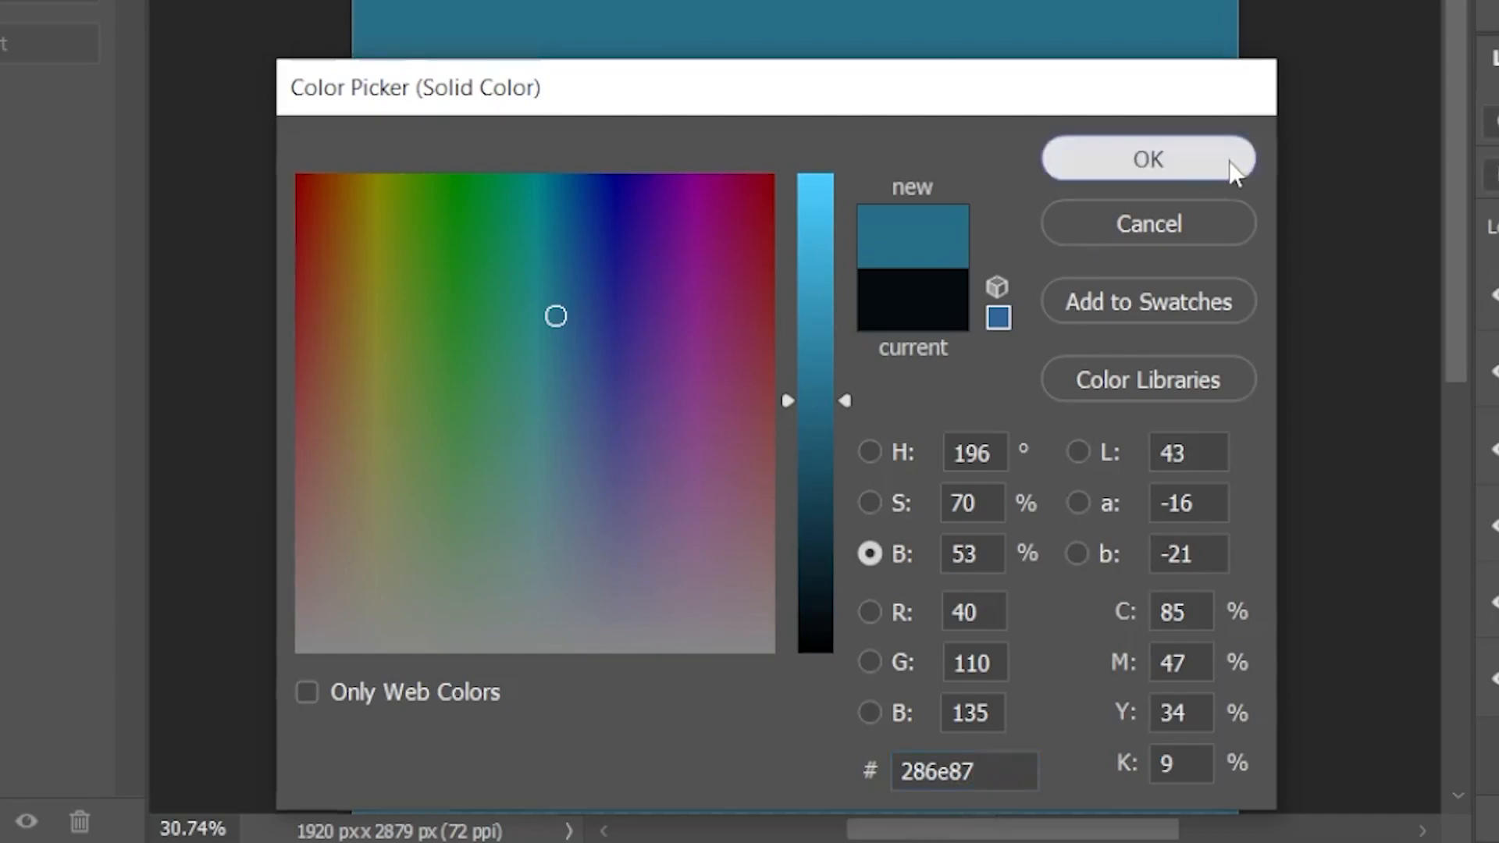
pyautogui.click(1146, 159)
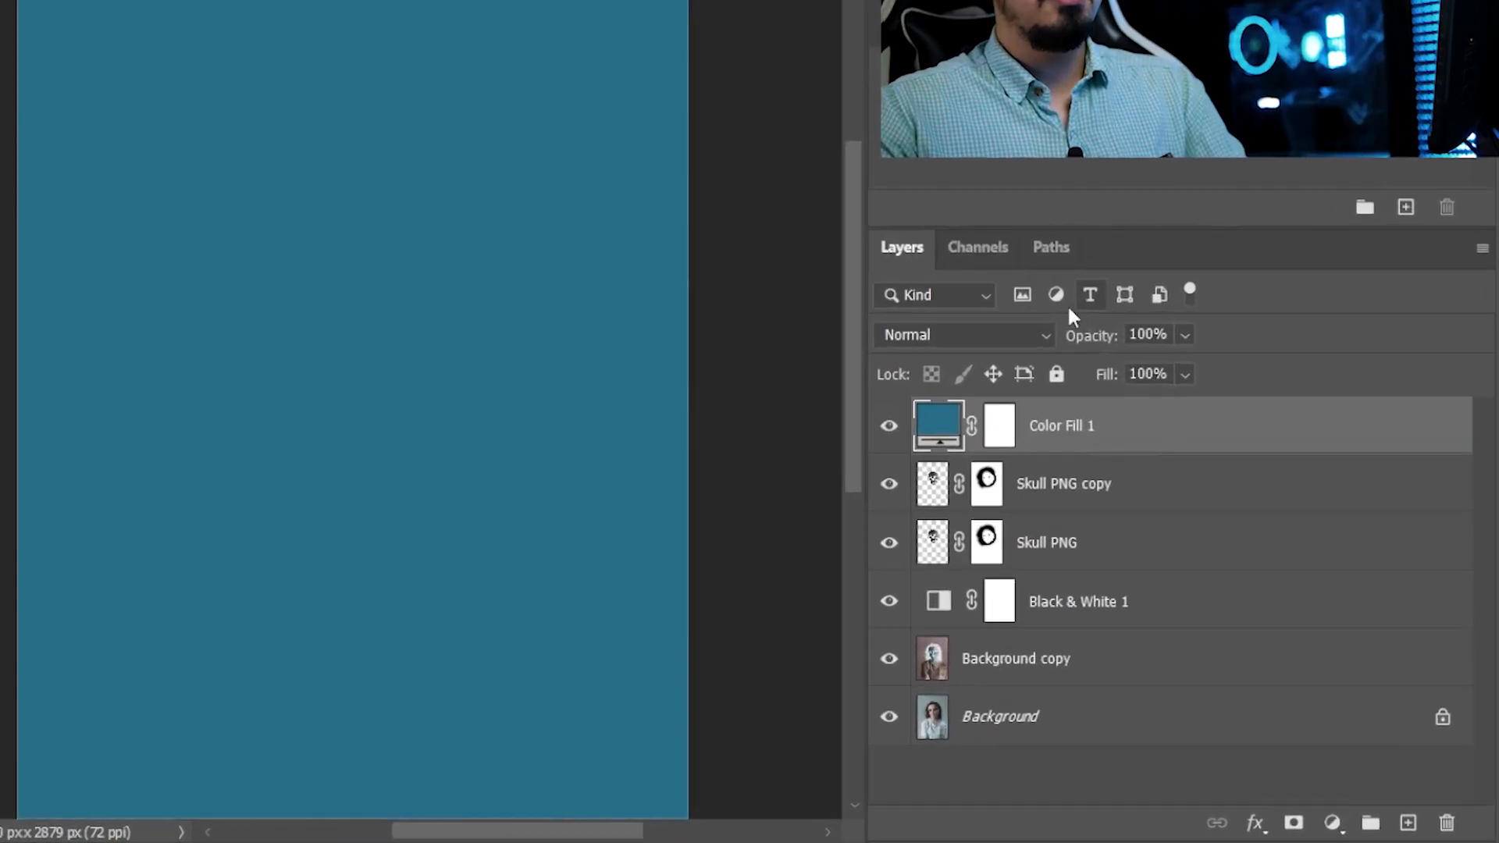
pyautogui.click(961, 335)
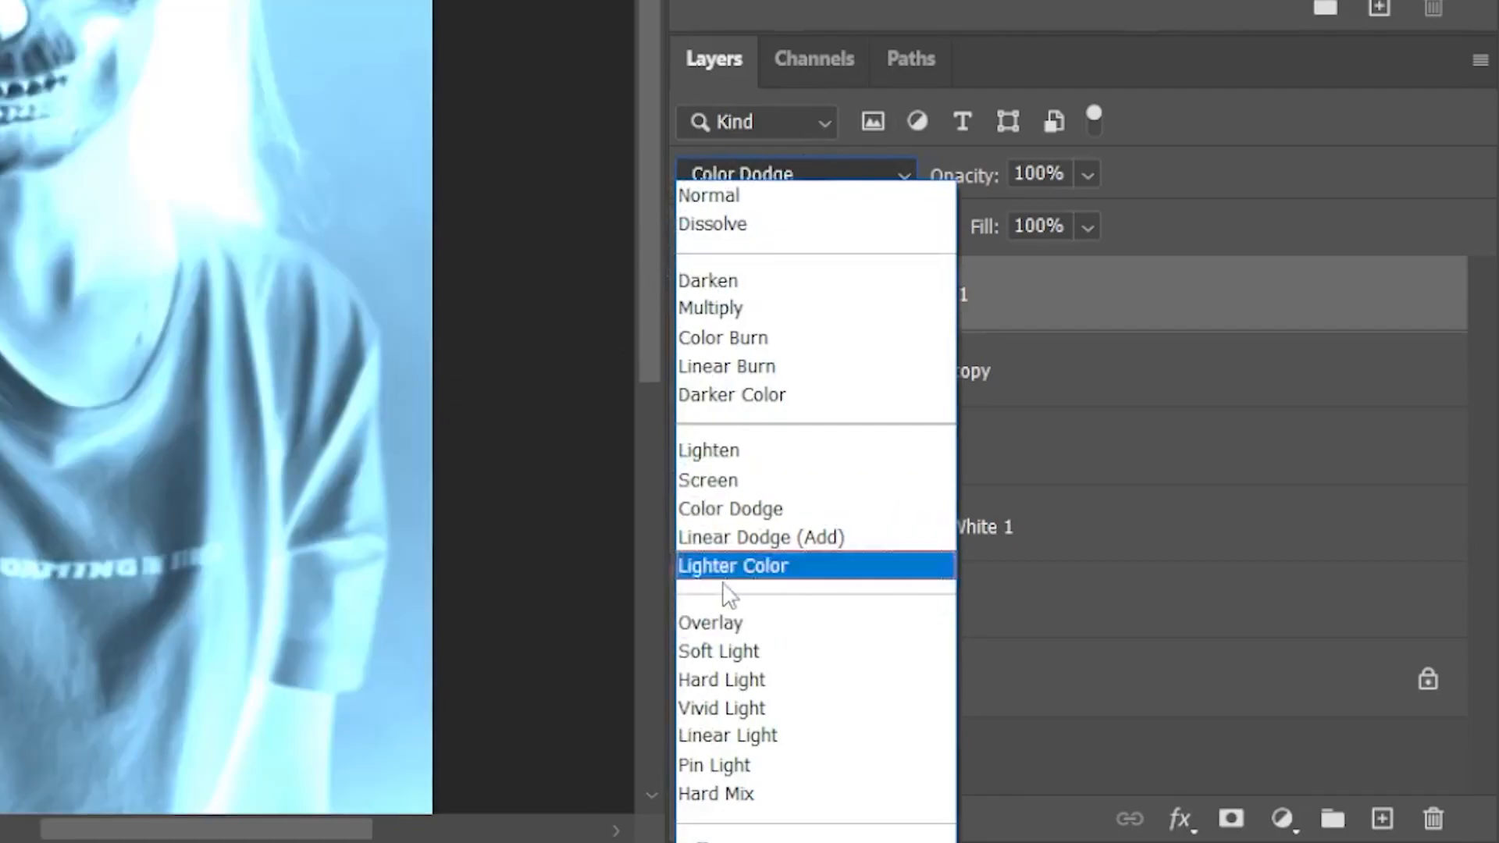
pyautogui.click(722, 680)
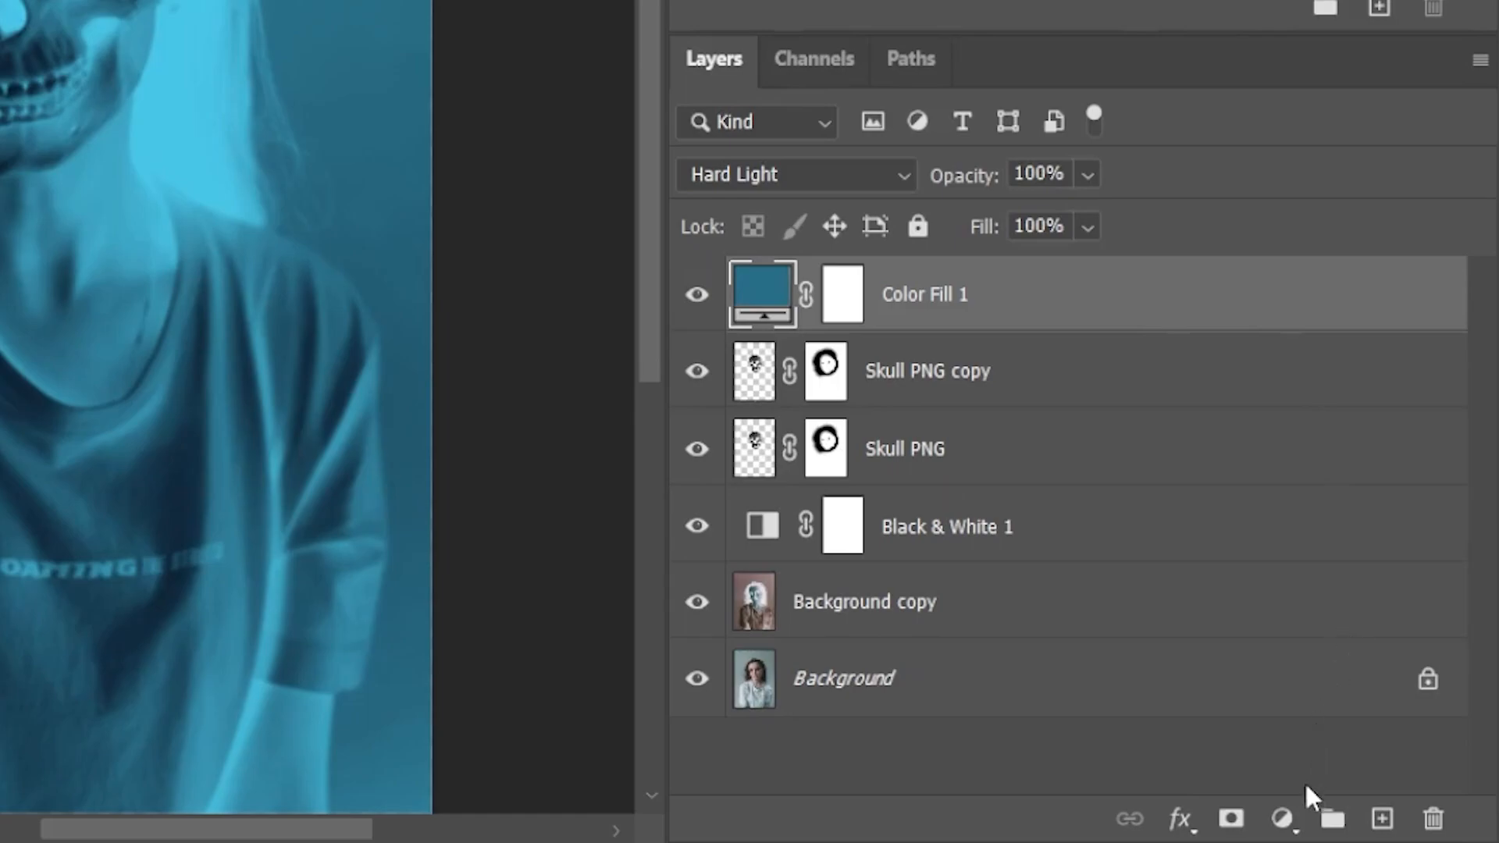
# - Add a Curves layer with the RGB curve lifted, at 36% opacity
pyautogui.click(1283, 819)
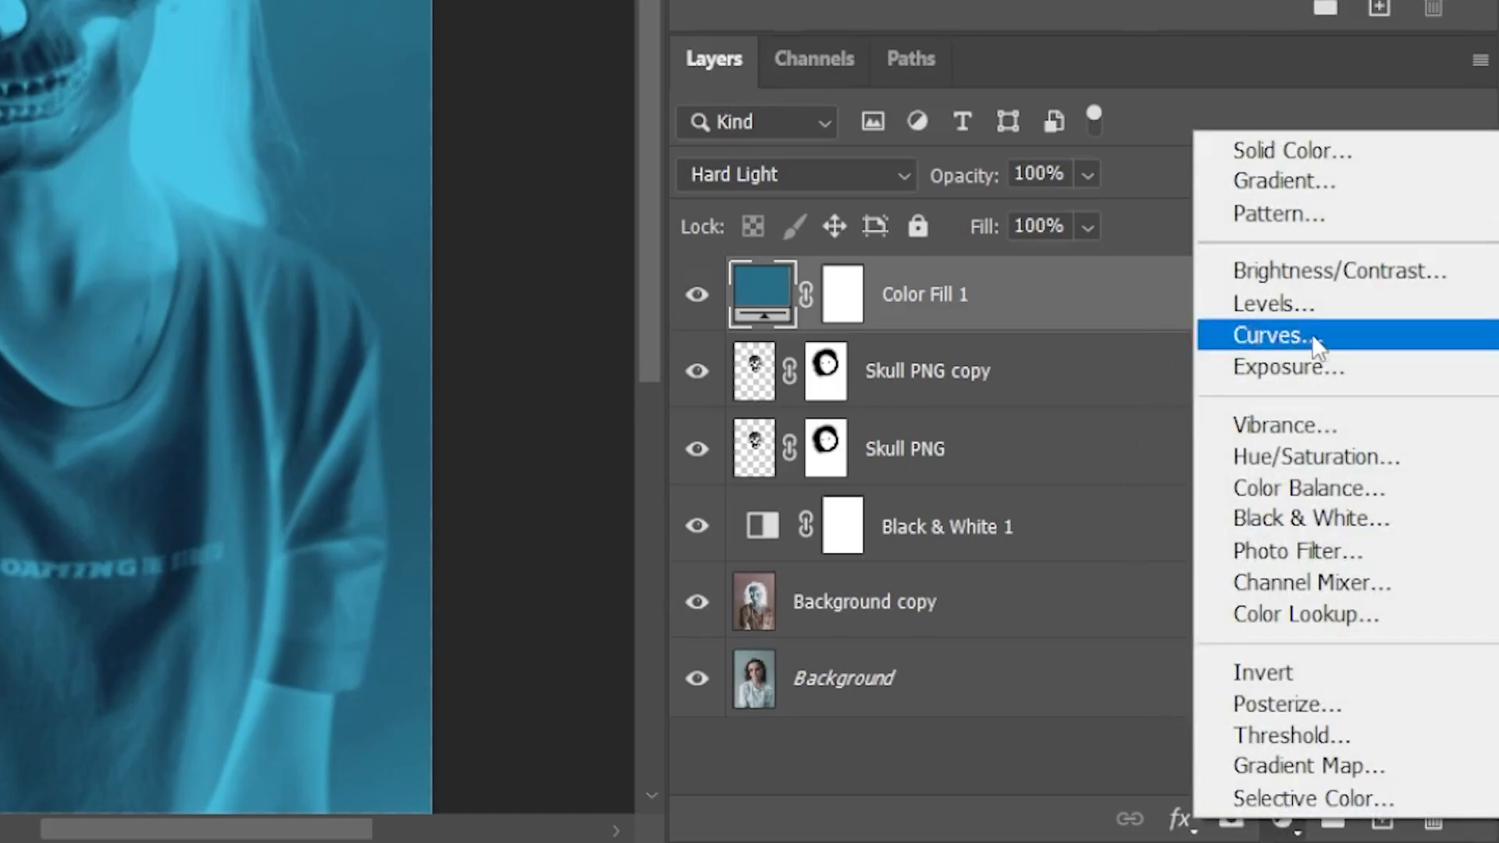
pyautogui.click(1270, 335)
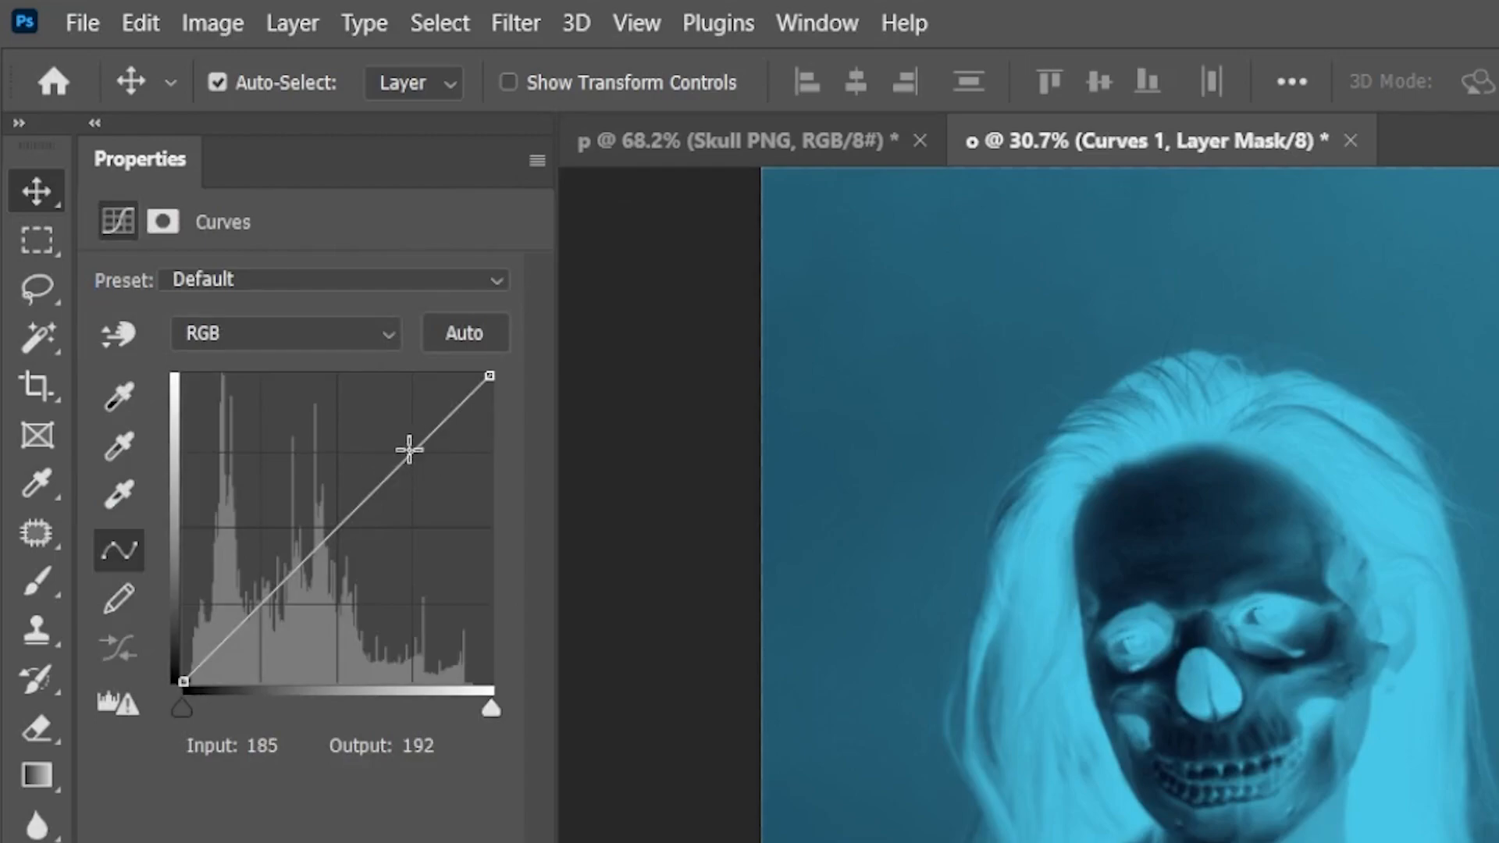
pyautogui.moveTo(408, 450); pyautogui.dragTo(404, 440)
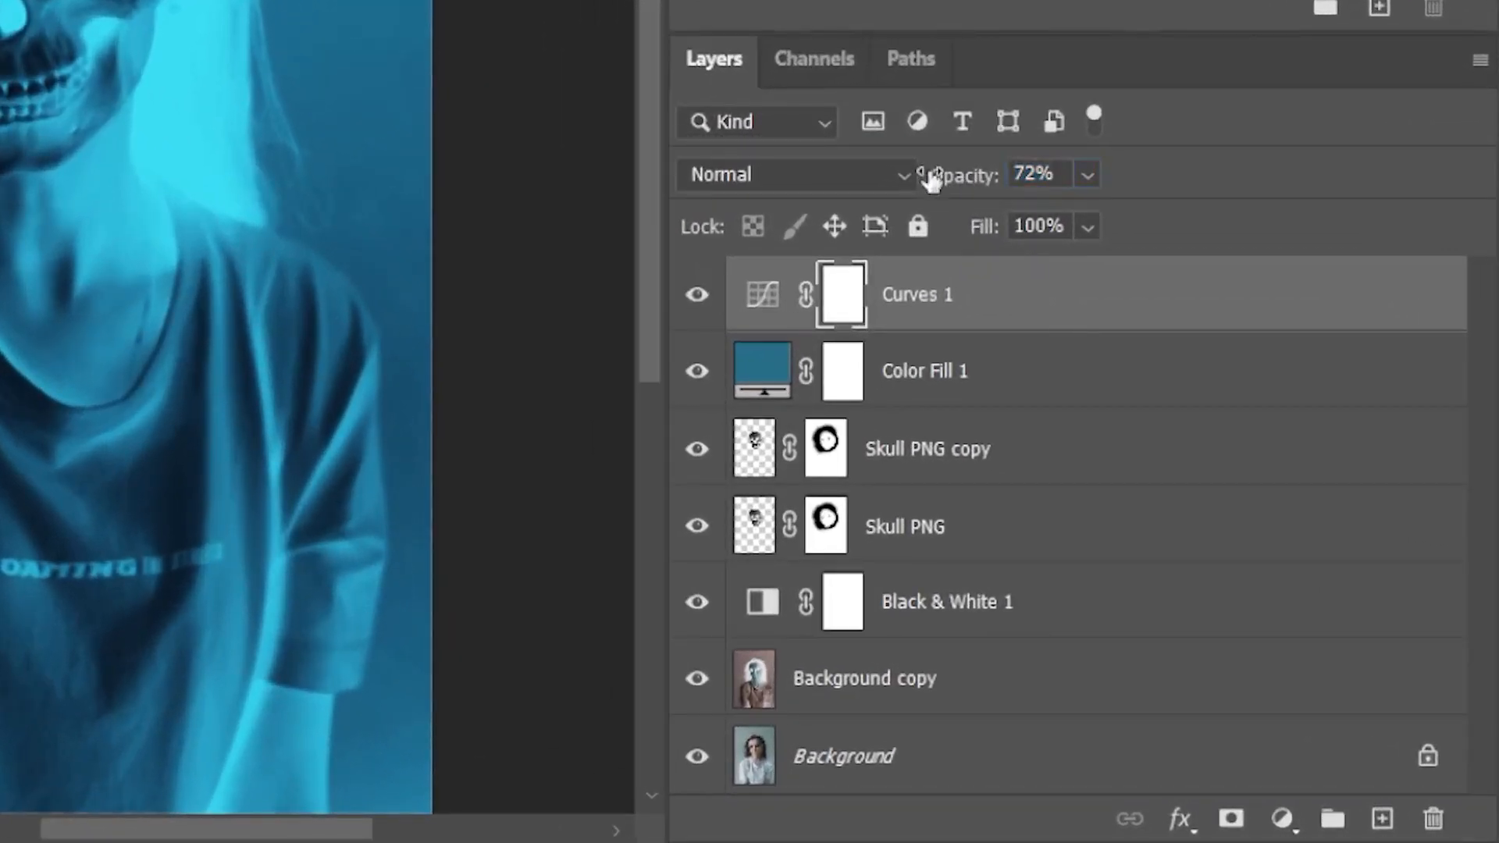
pyautogui.moveTo(955, 174); pyautogui.dragTo(922, 174)
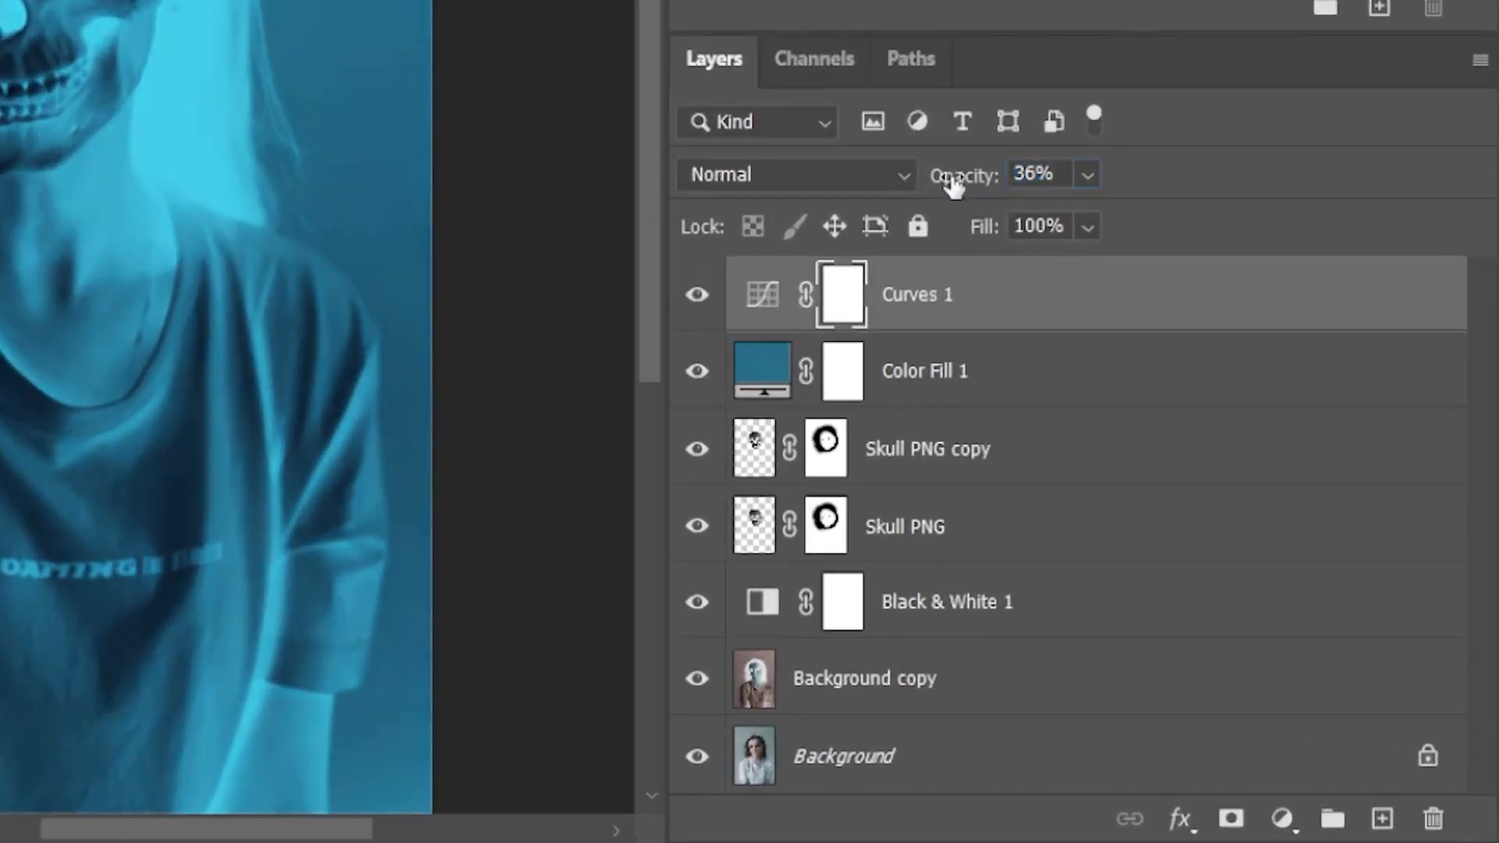
pyautogui.click(1034, 174)
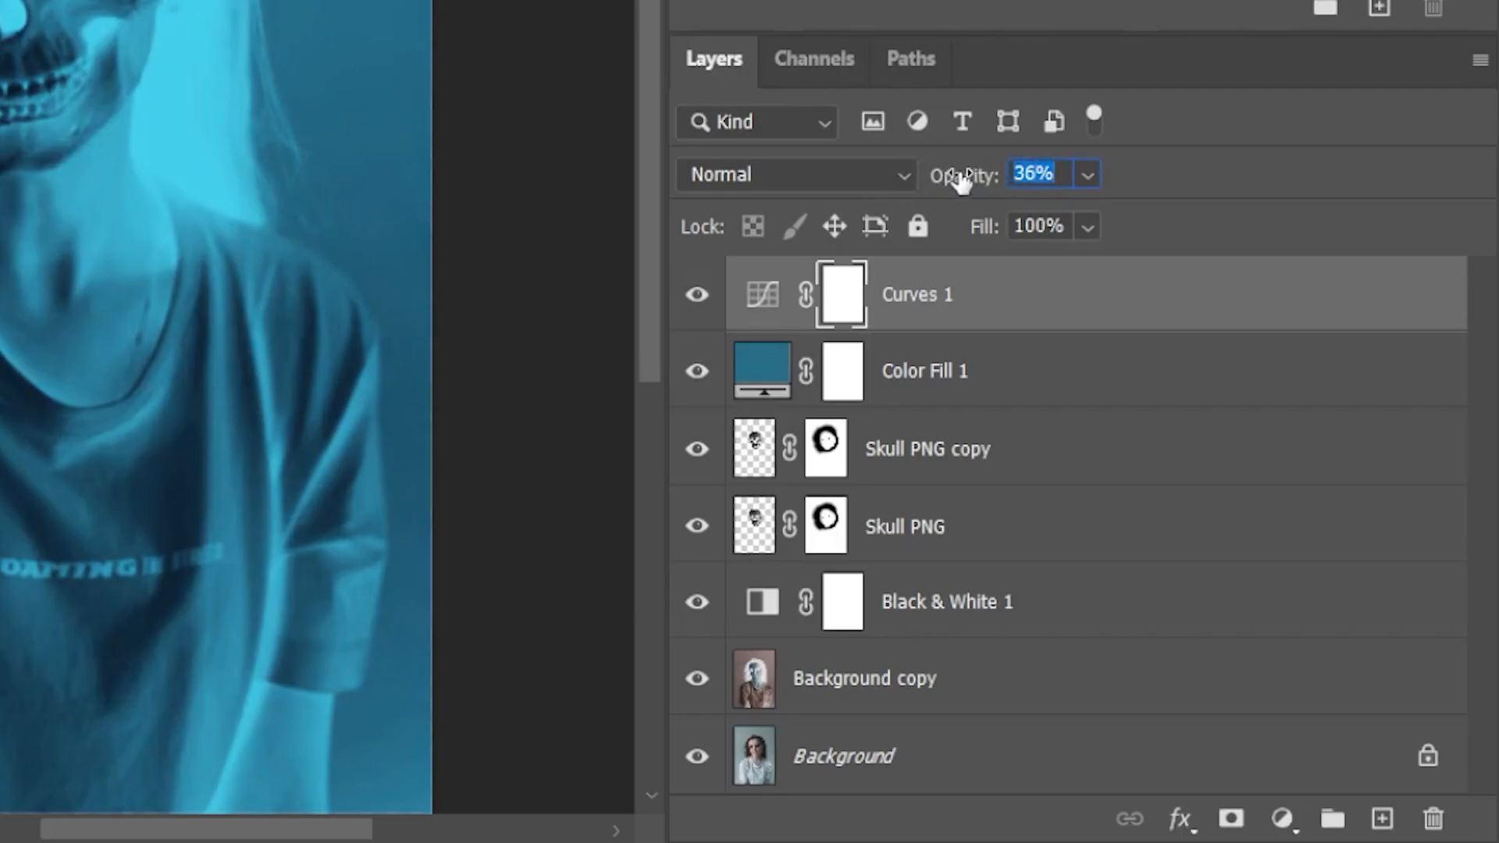